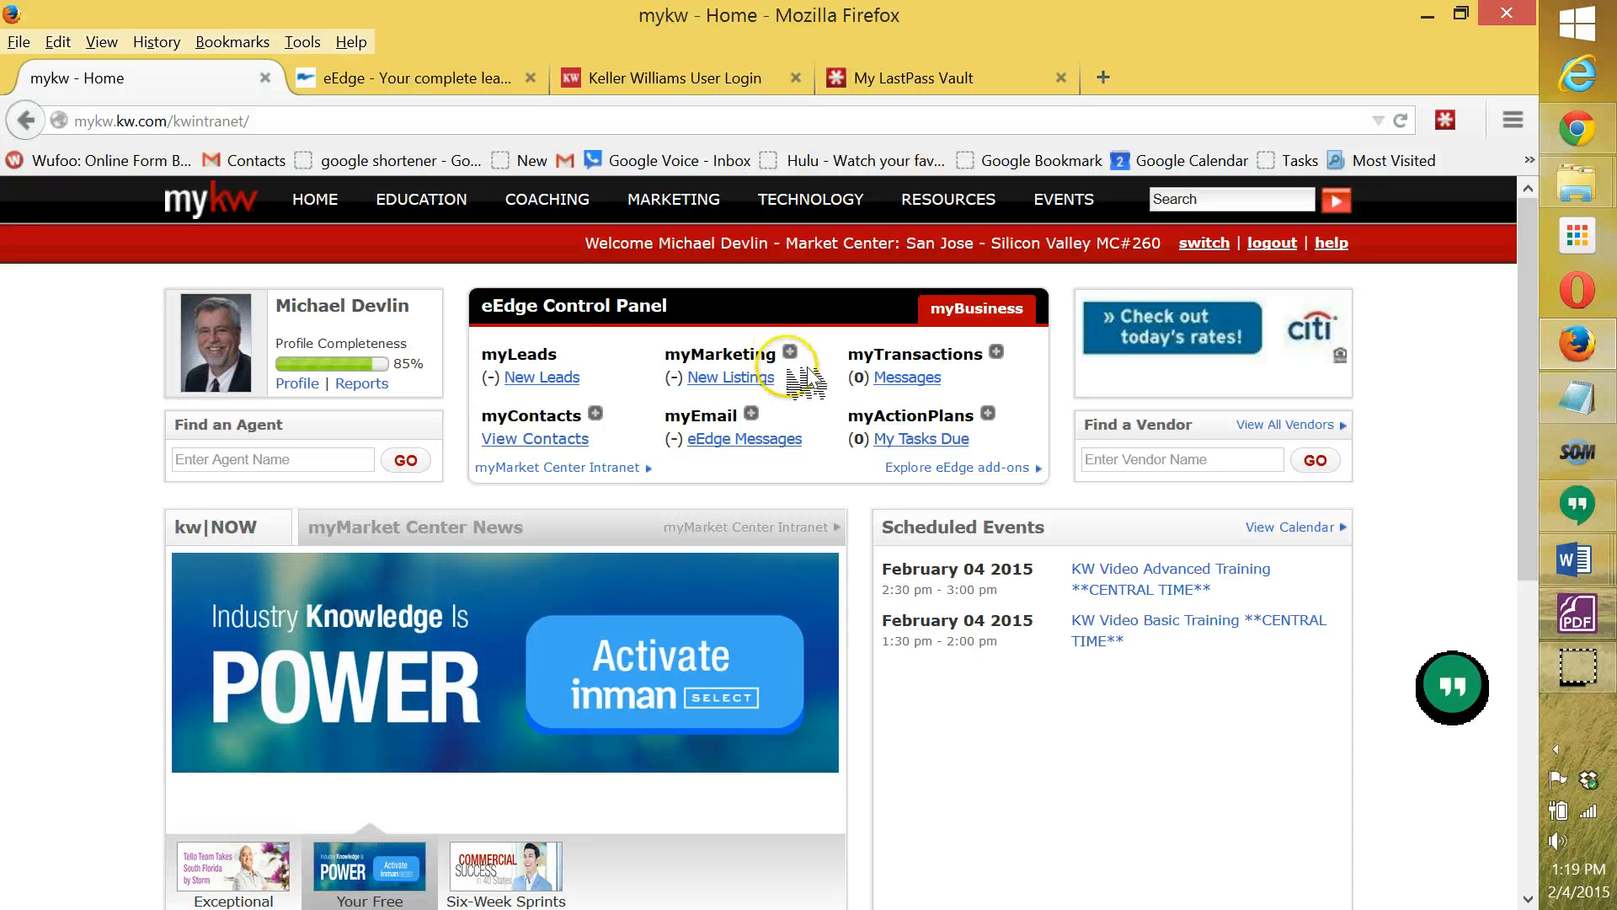
mouse_move(175, 458)
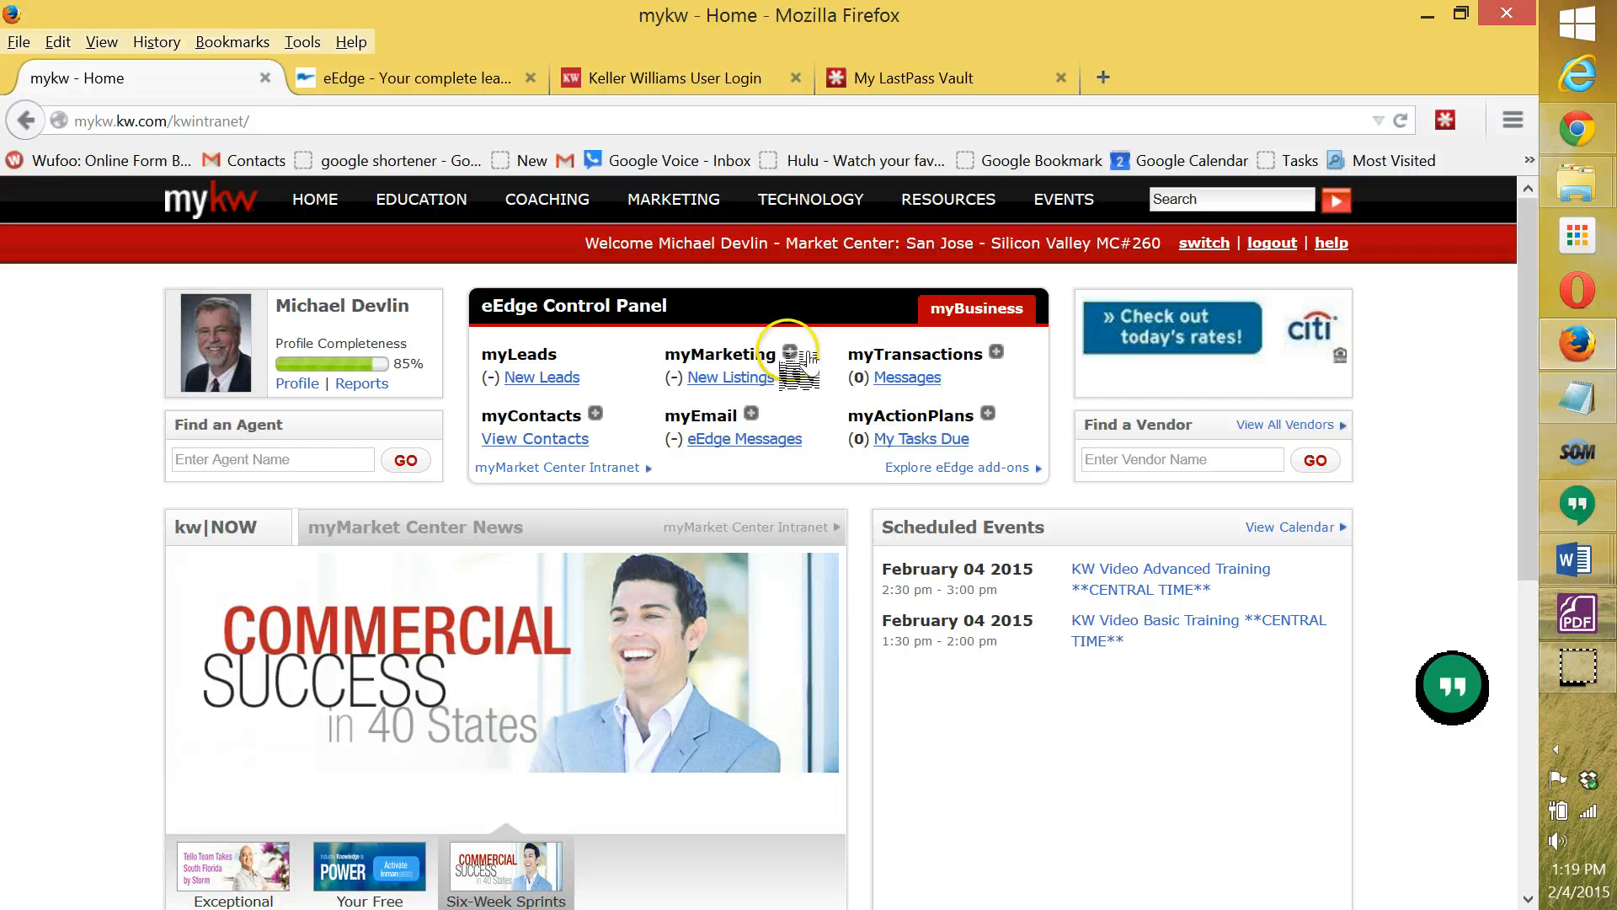
- From the MyKW eEdge Control Panel, open eEdge Messages under myEmail
click(785, 354)
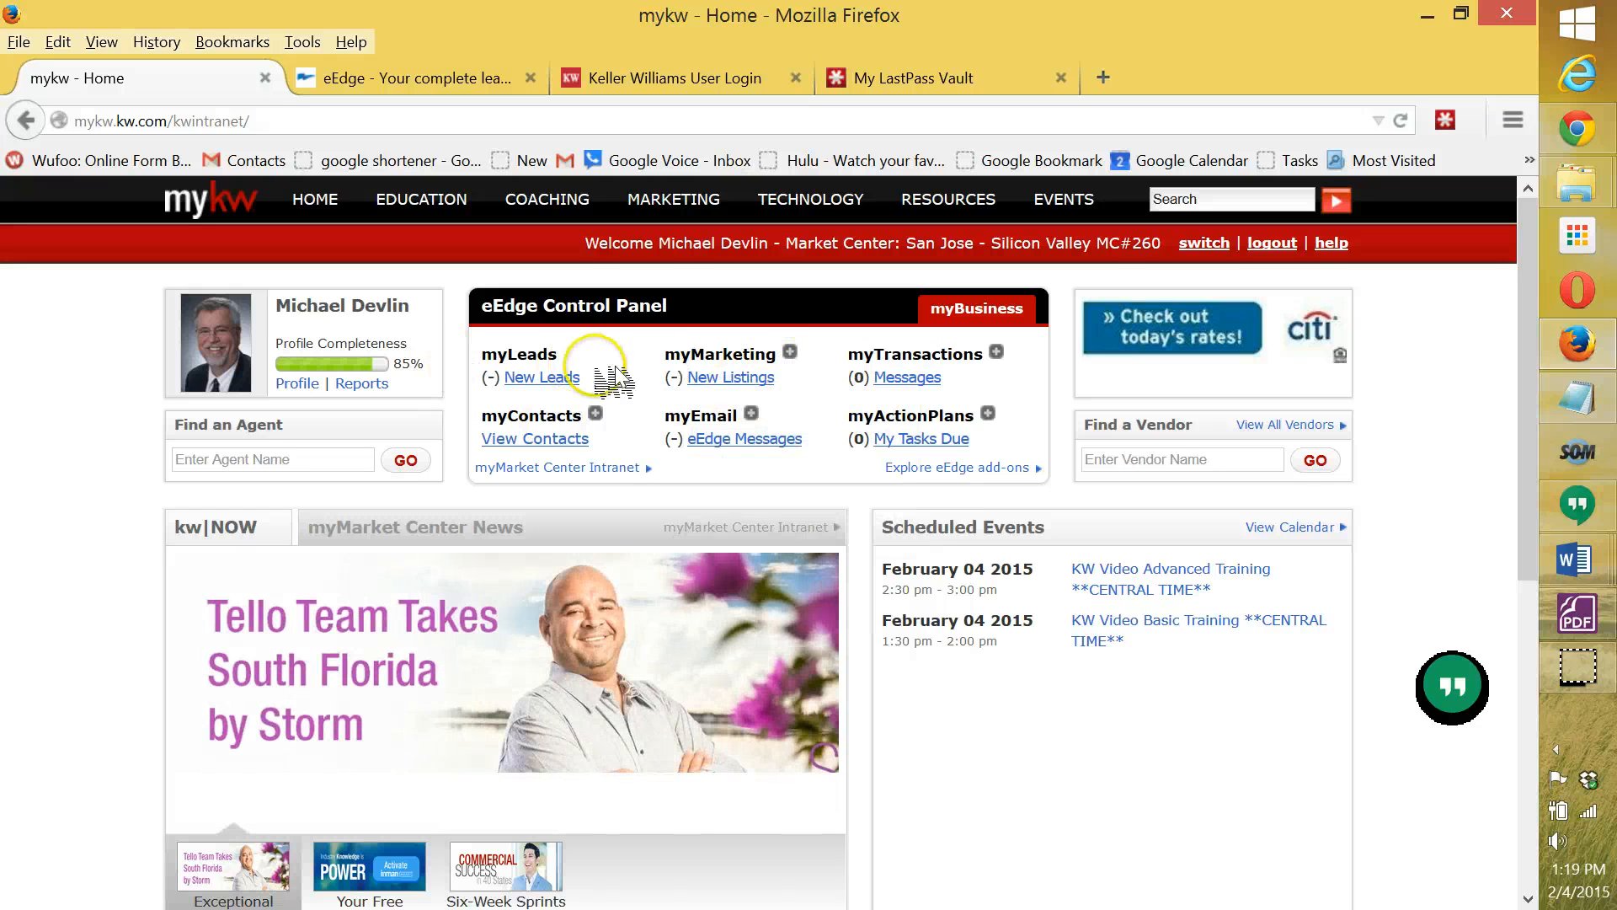
mouse_move(786, 453)
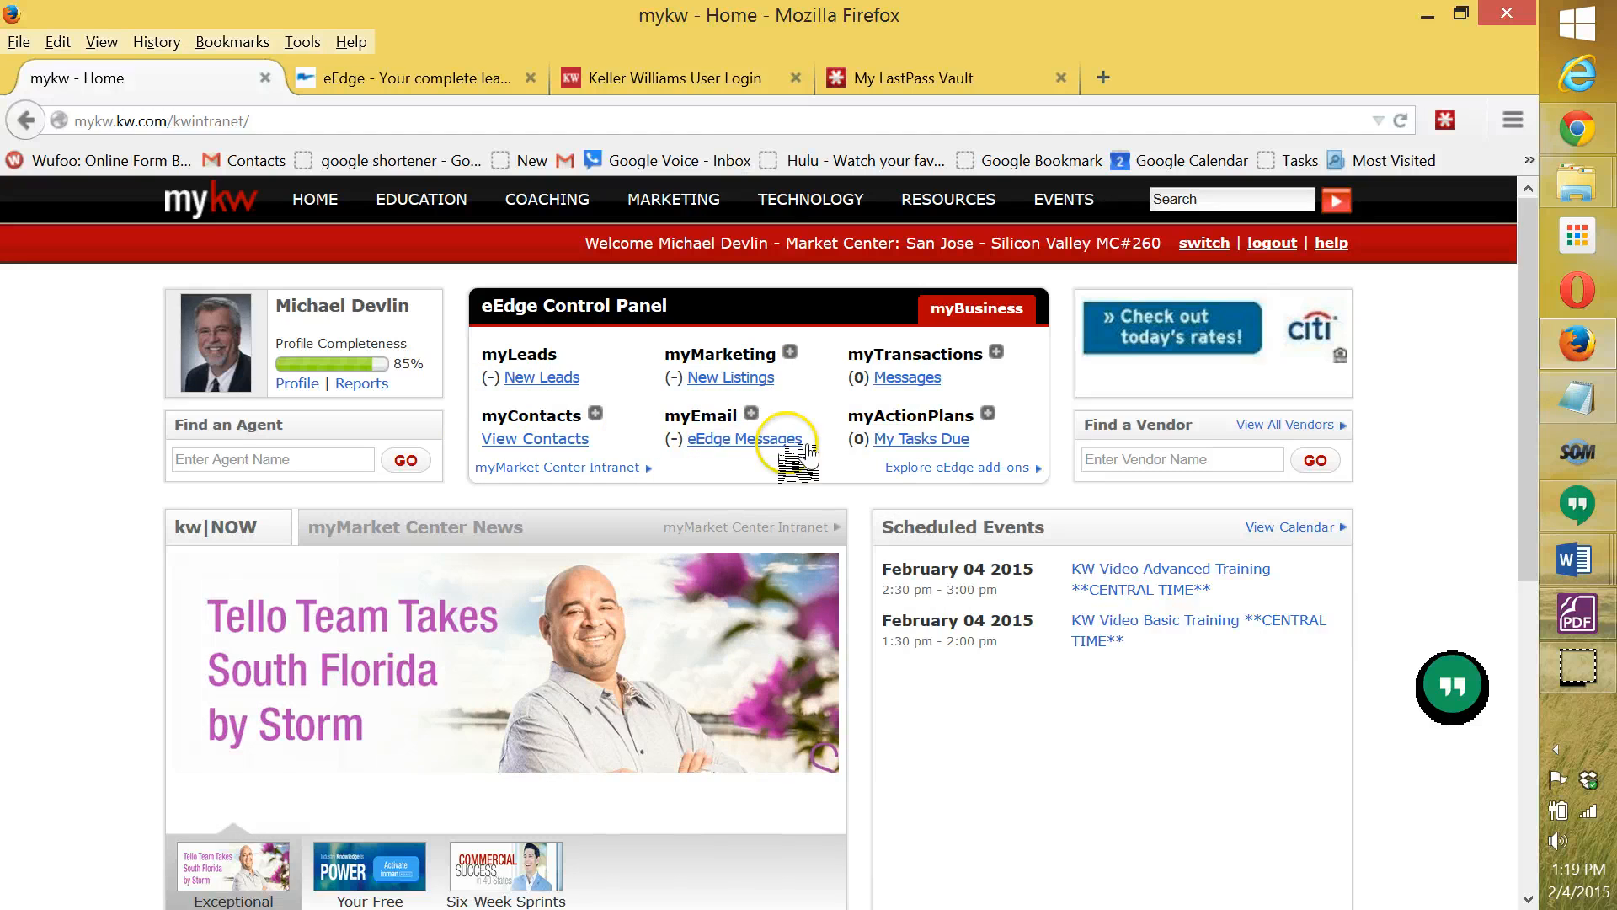
click(742, 438)
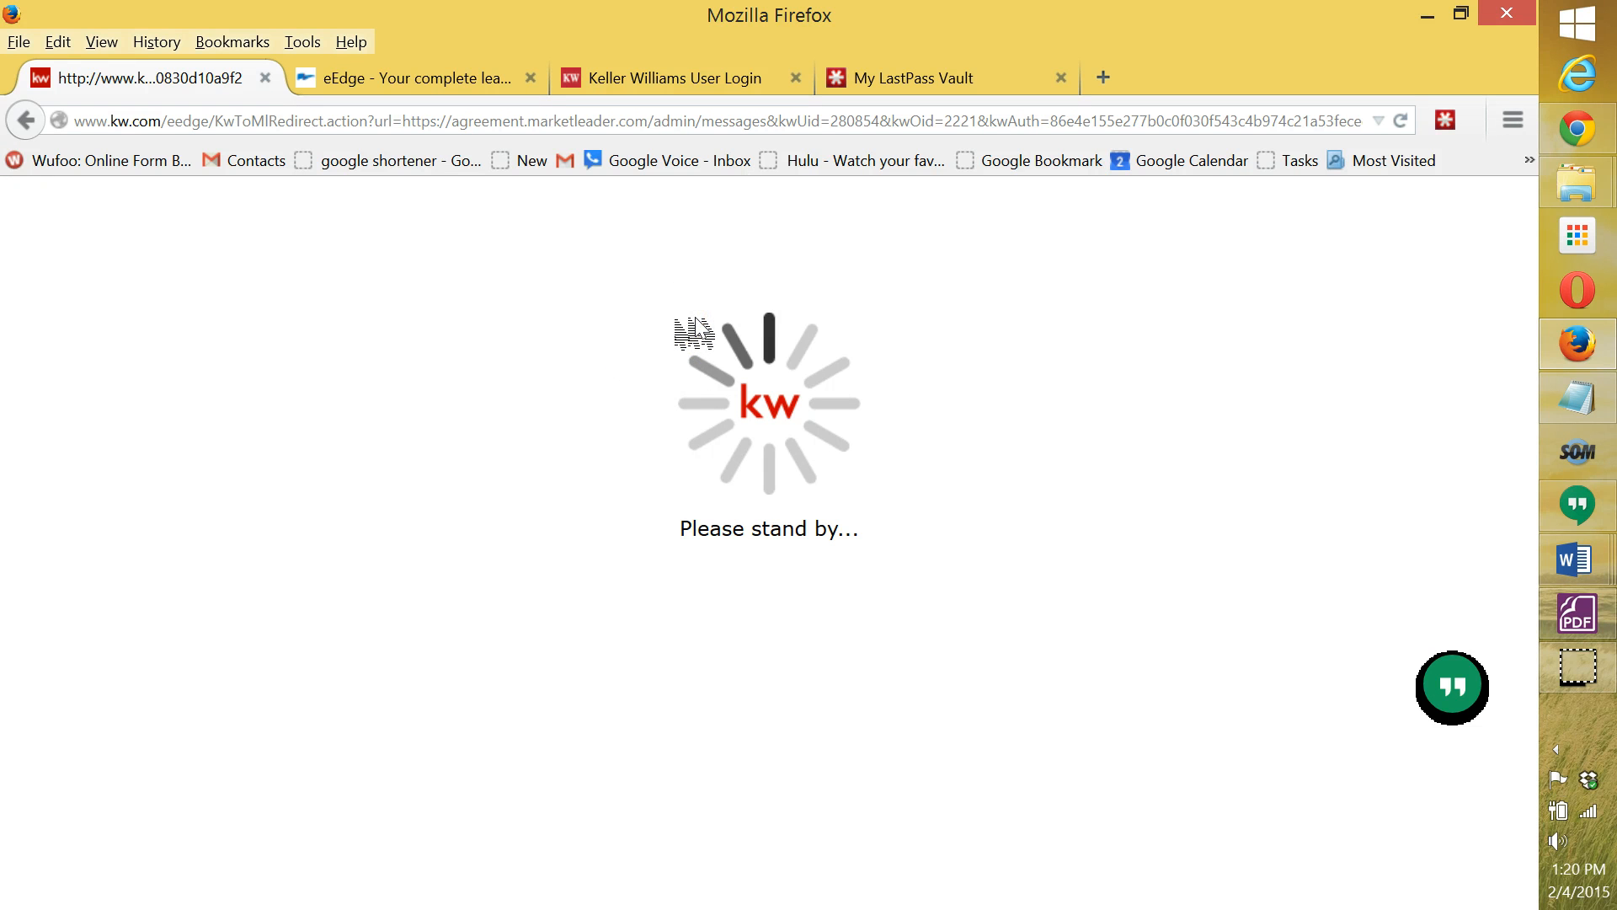
mouse_move(681, 344)
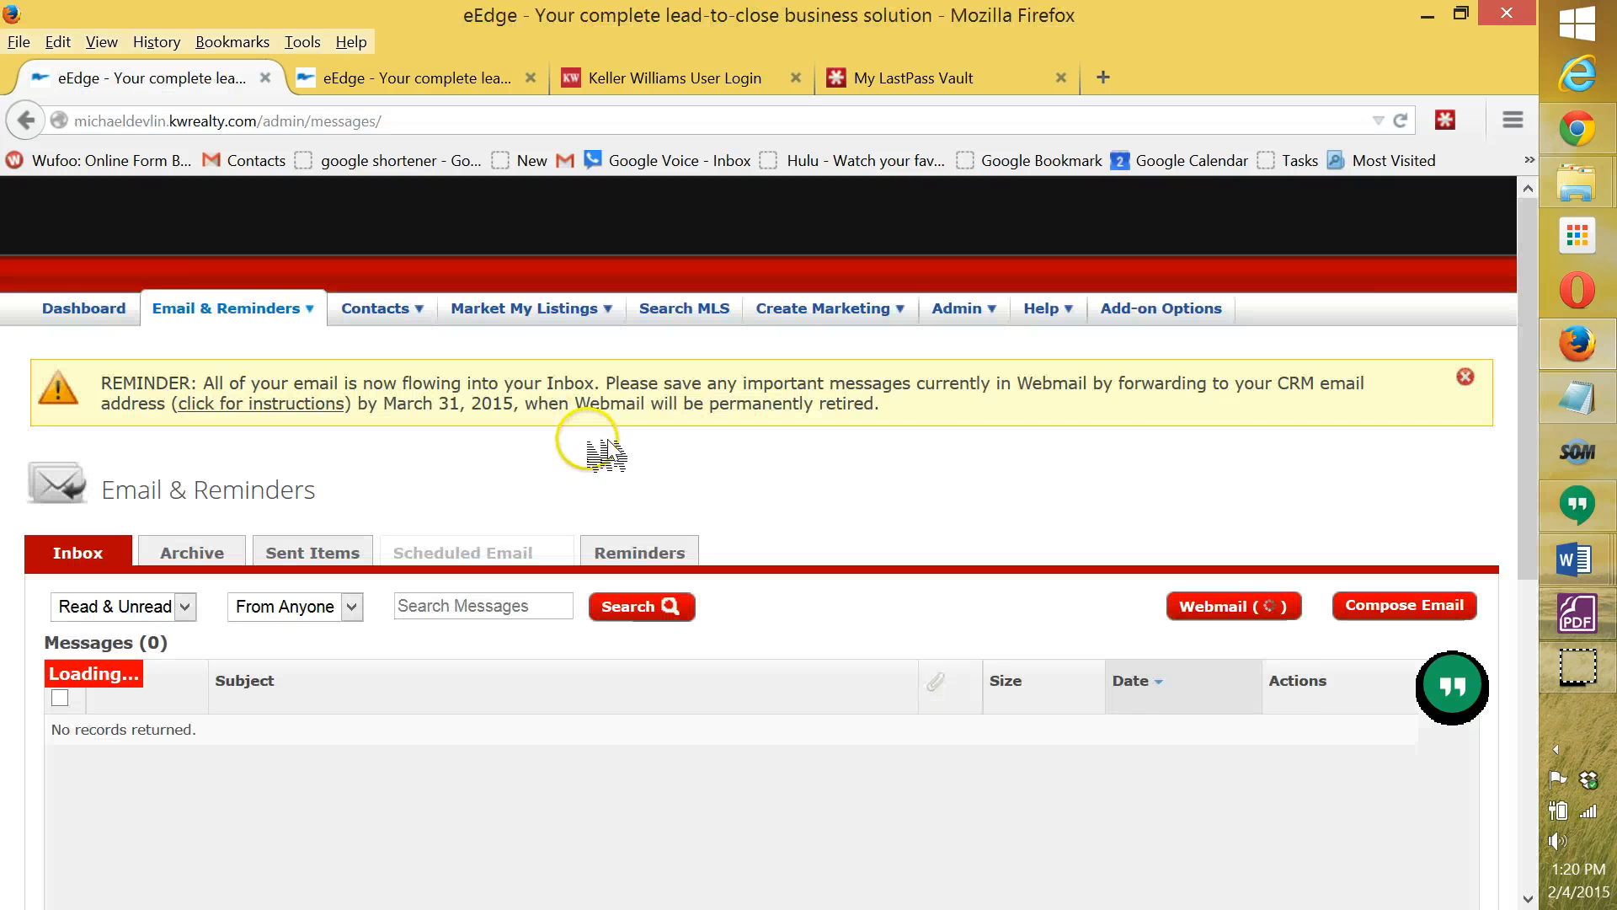
- Start a new email via Email & Reminders > Compose Email
click(228, 306)
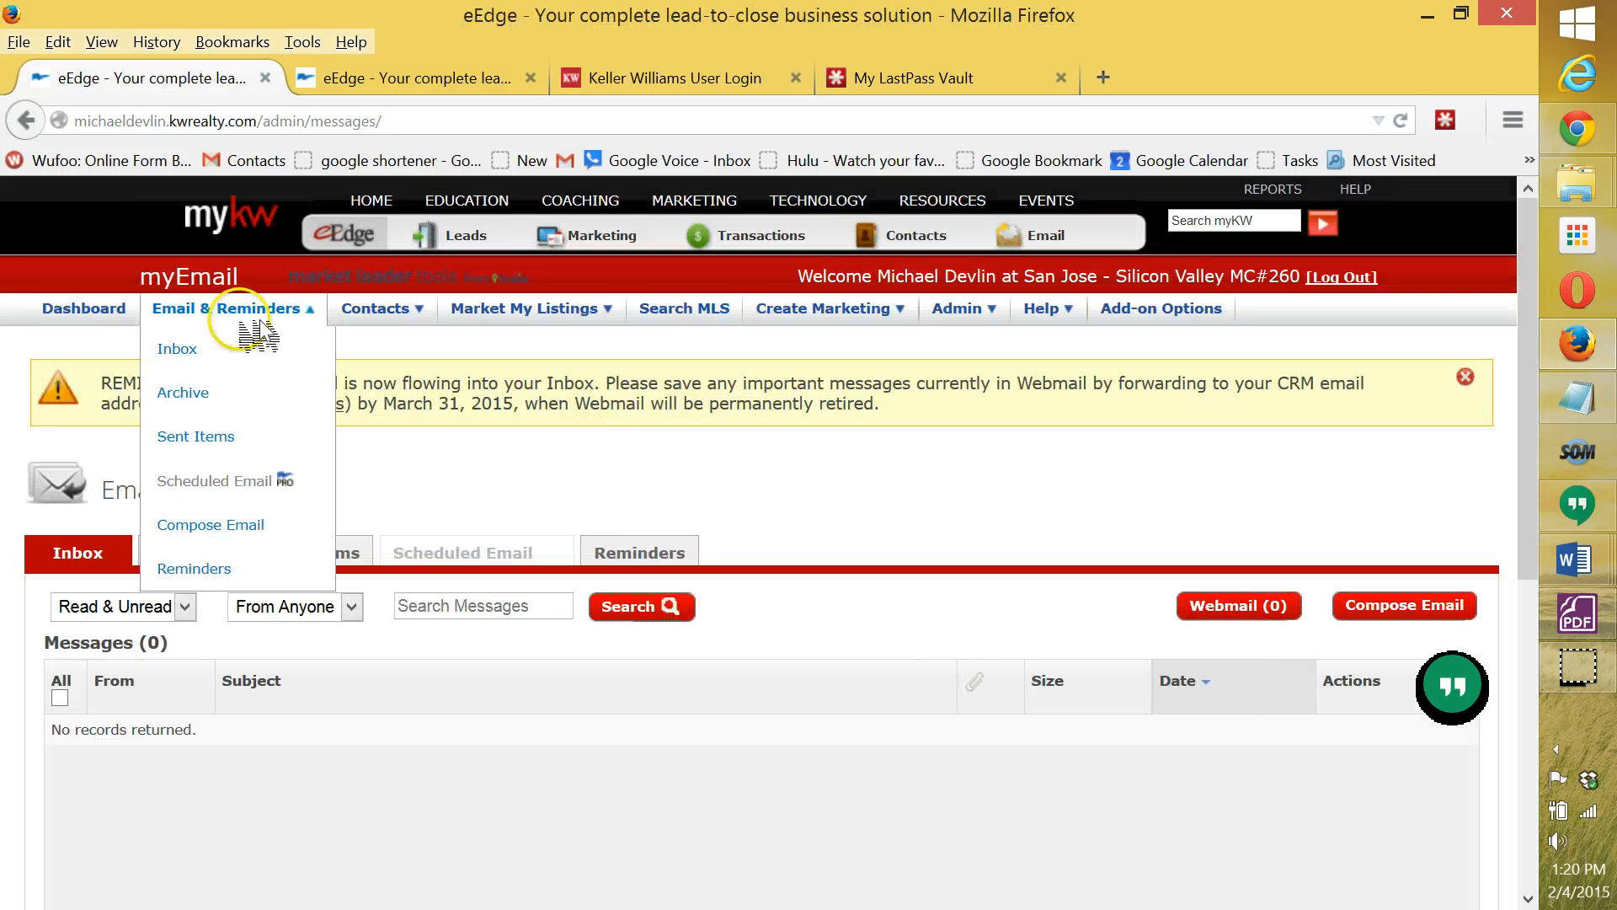
click(210, 524)
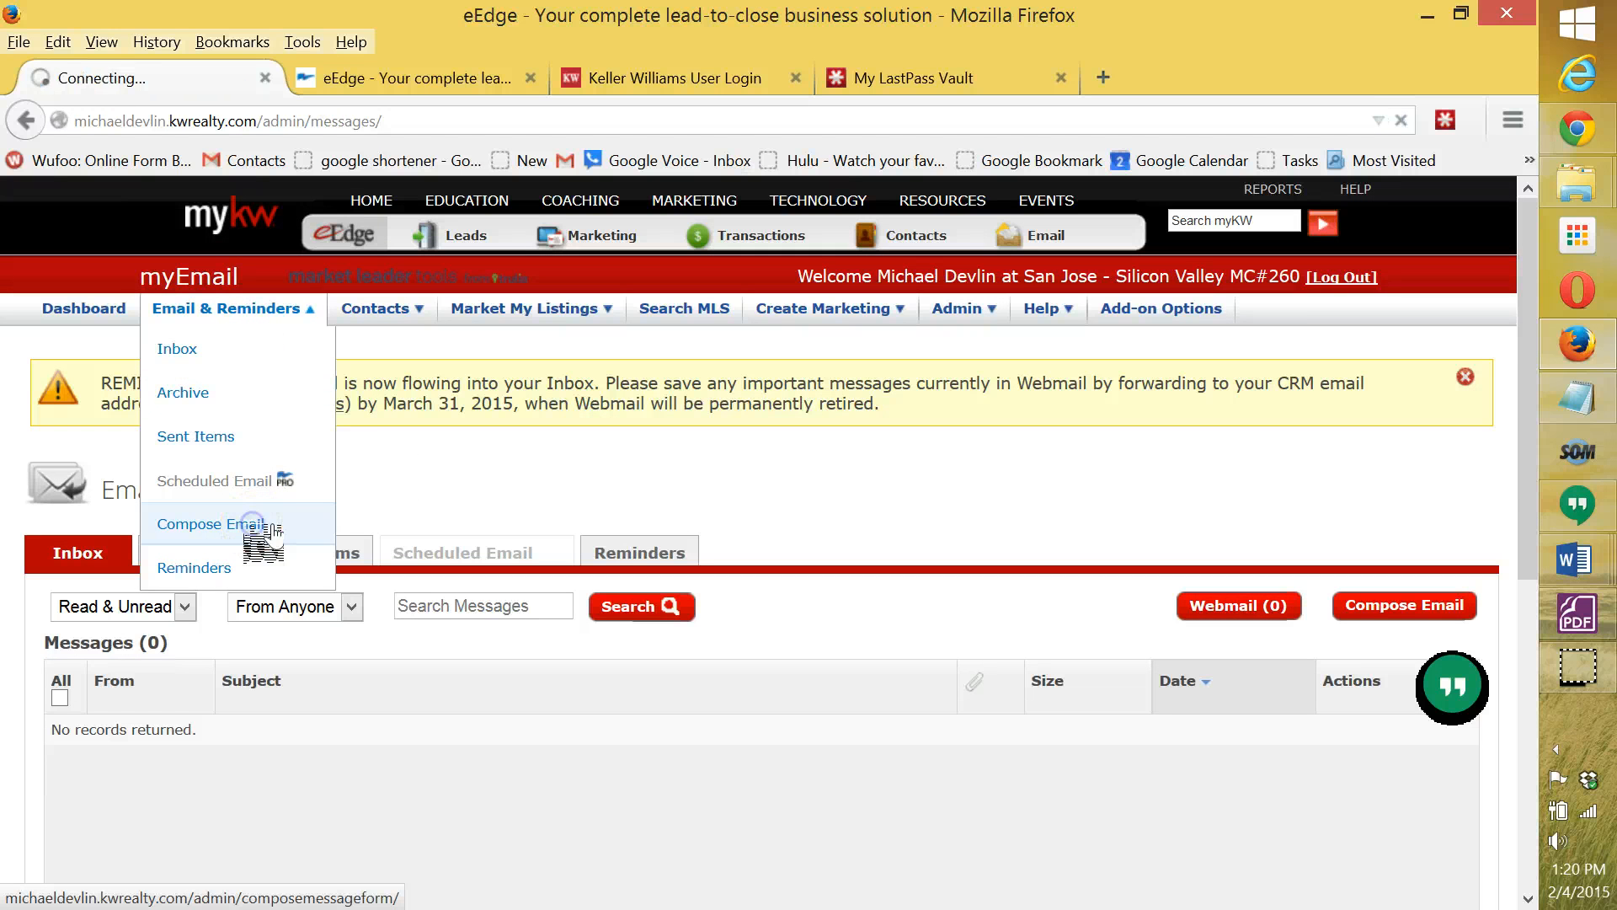
click(212, 522)
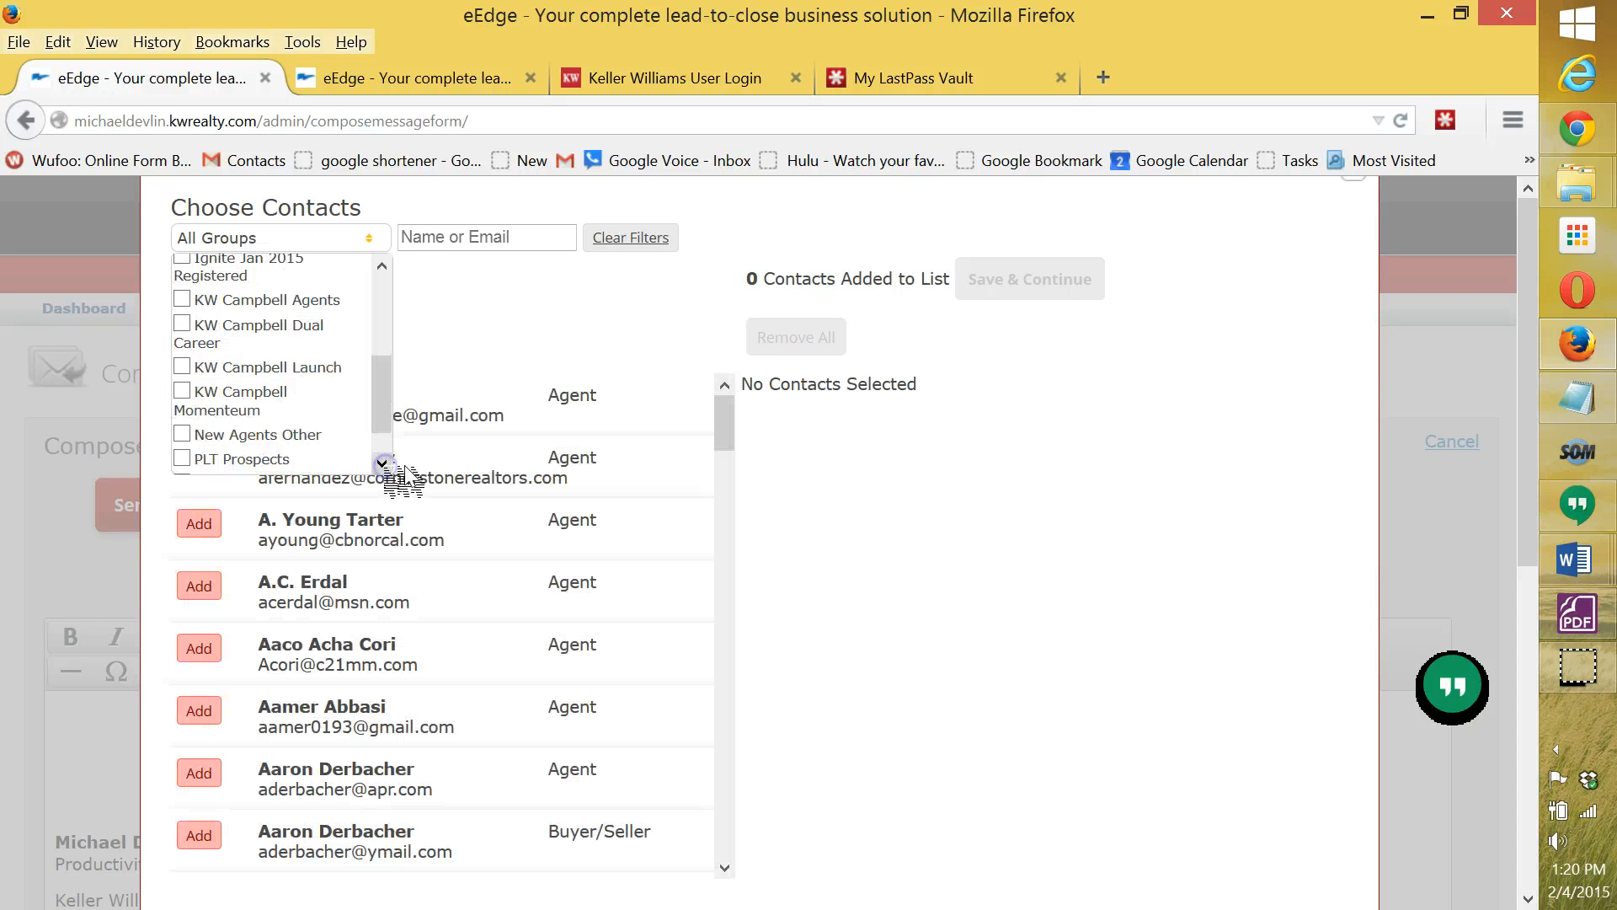
- Add all 52 eligible KW Campbell Dual Career contacts as recipients and save
click(182, 390)
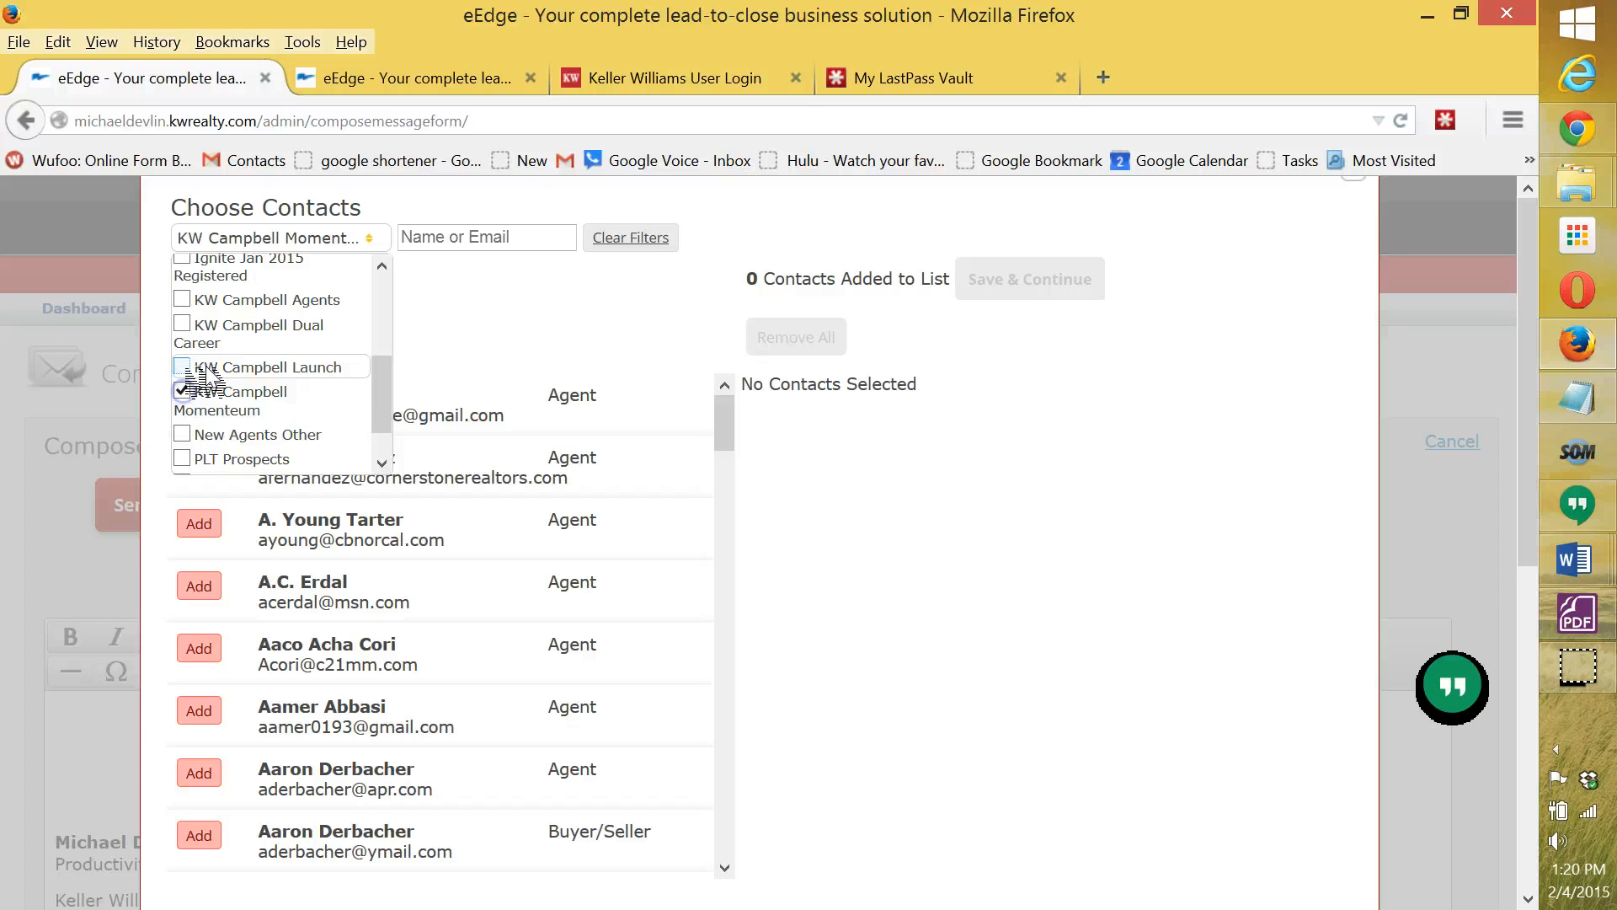
click(182, 323)
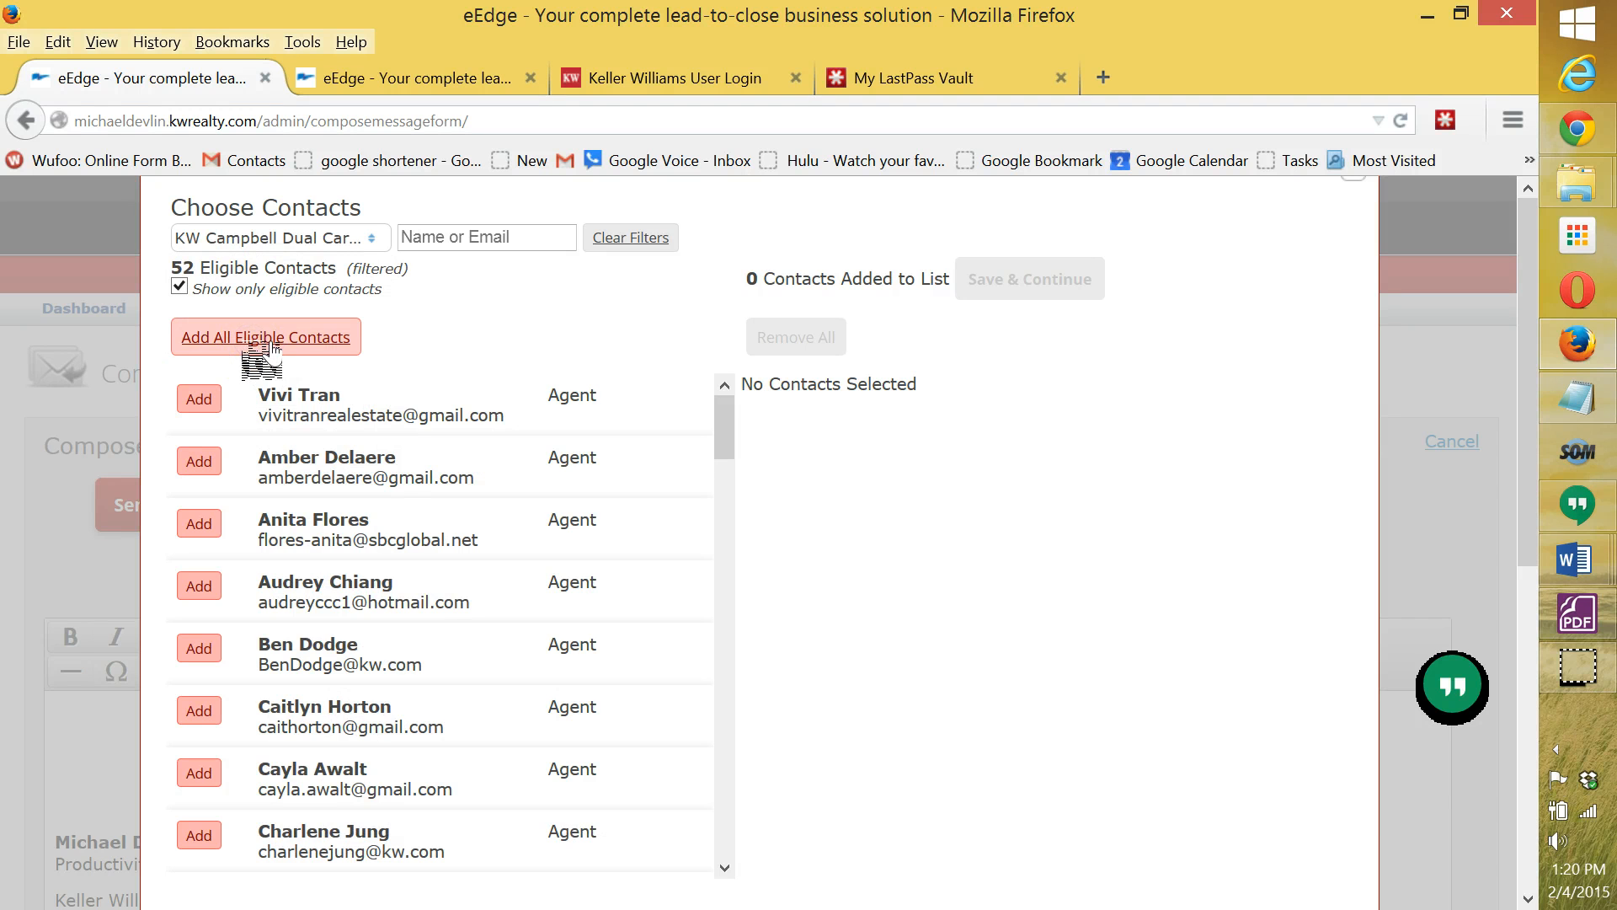
click(265, 337)
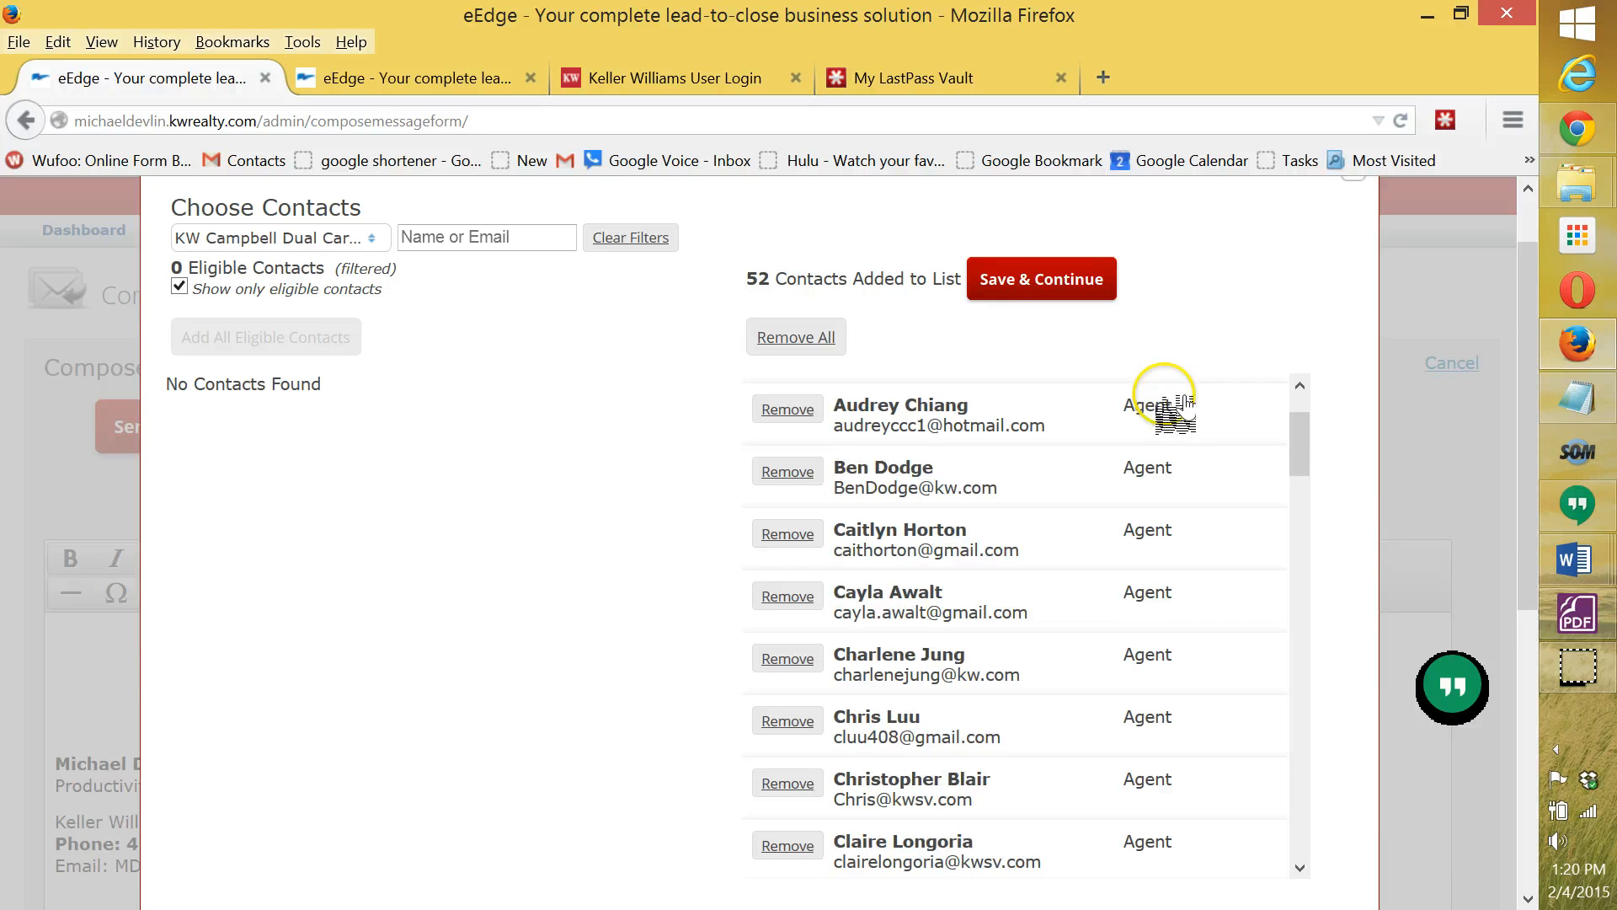
click(1039, 278)
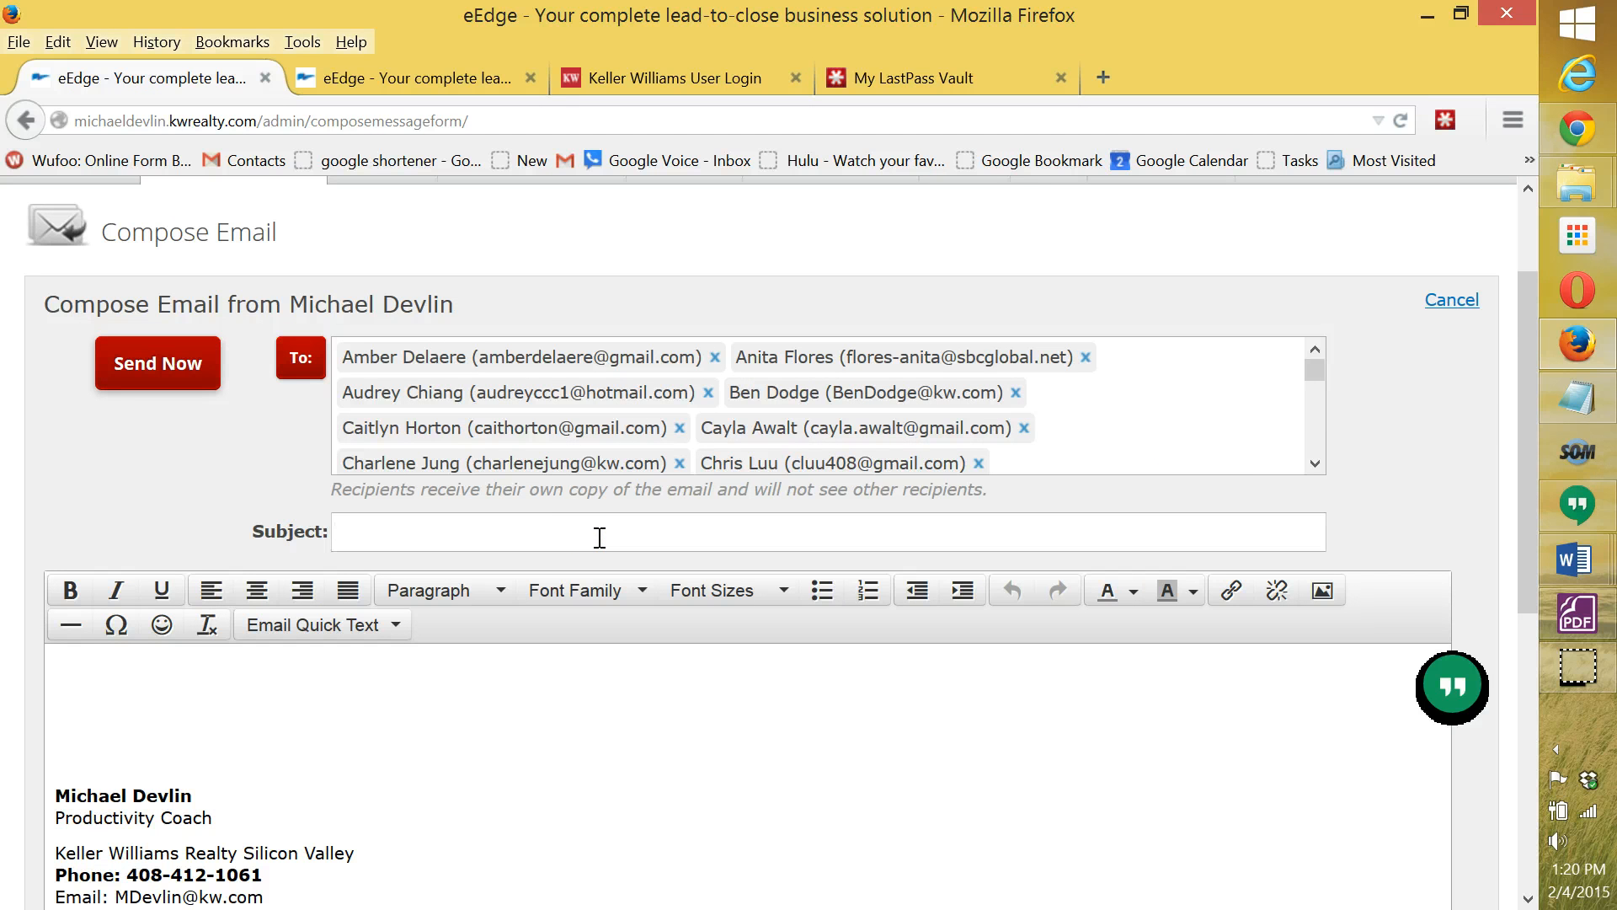
- Enter subject 'This Month In Real Estate - February 2015 - Santa Clara County - EASY VERSION!'
text(T)
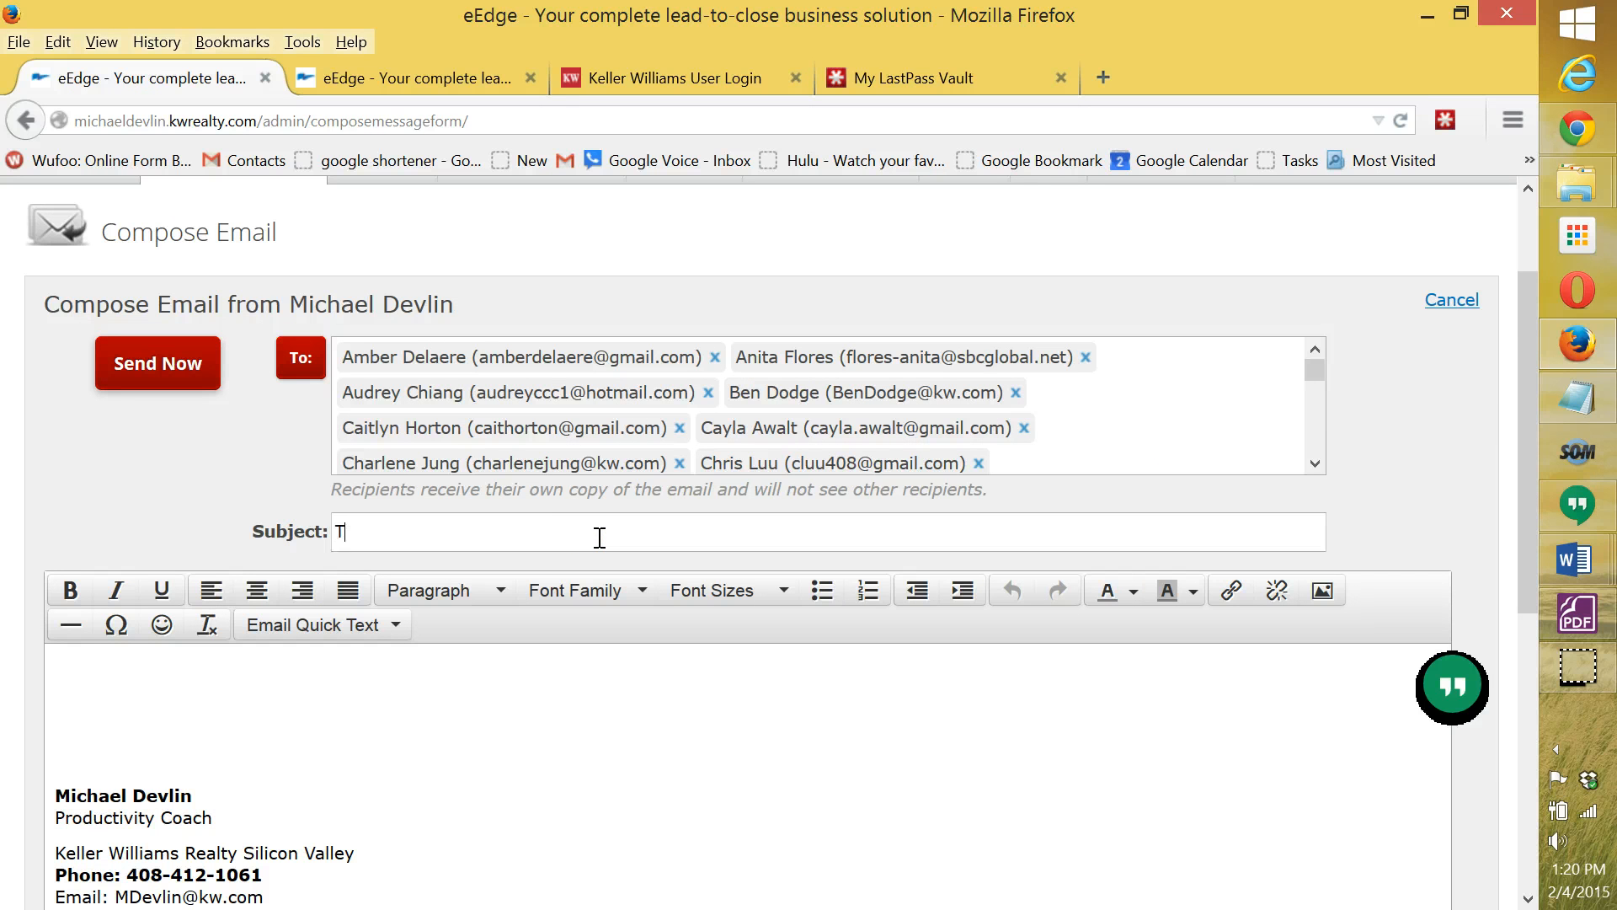
text(his Month I)
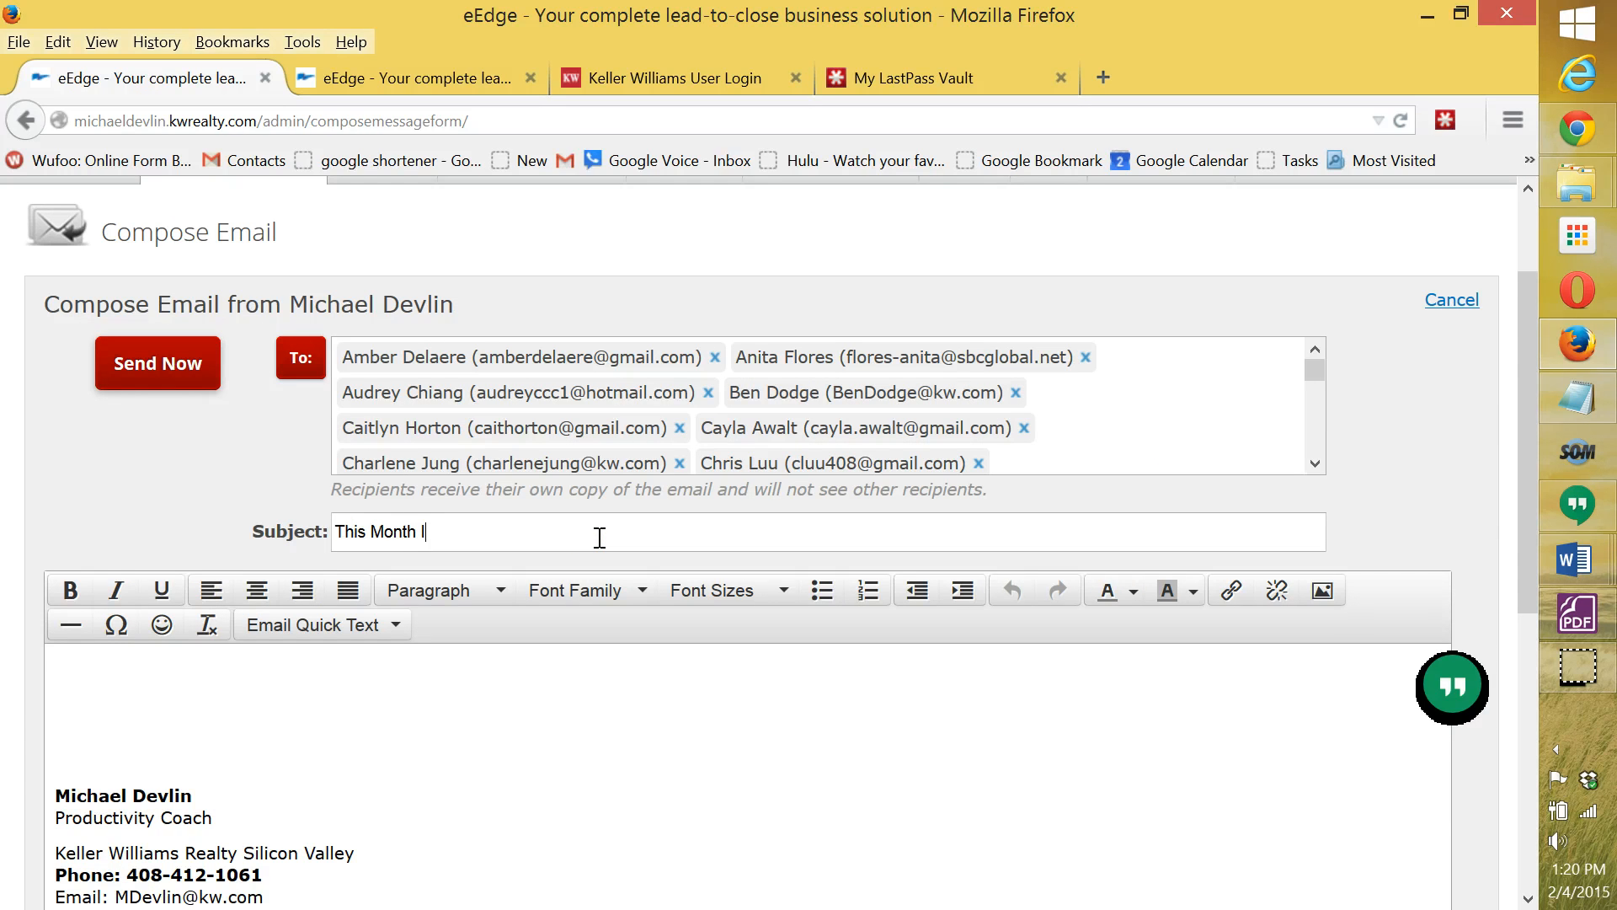
text(In Real E)
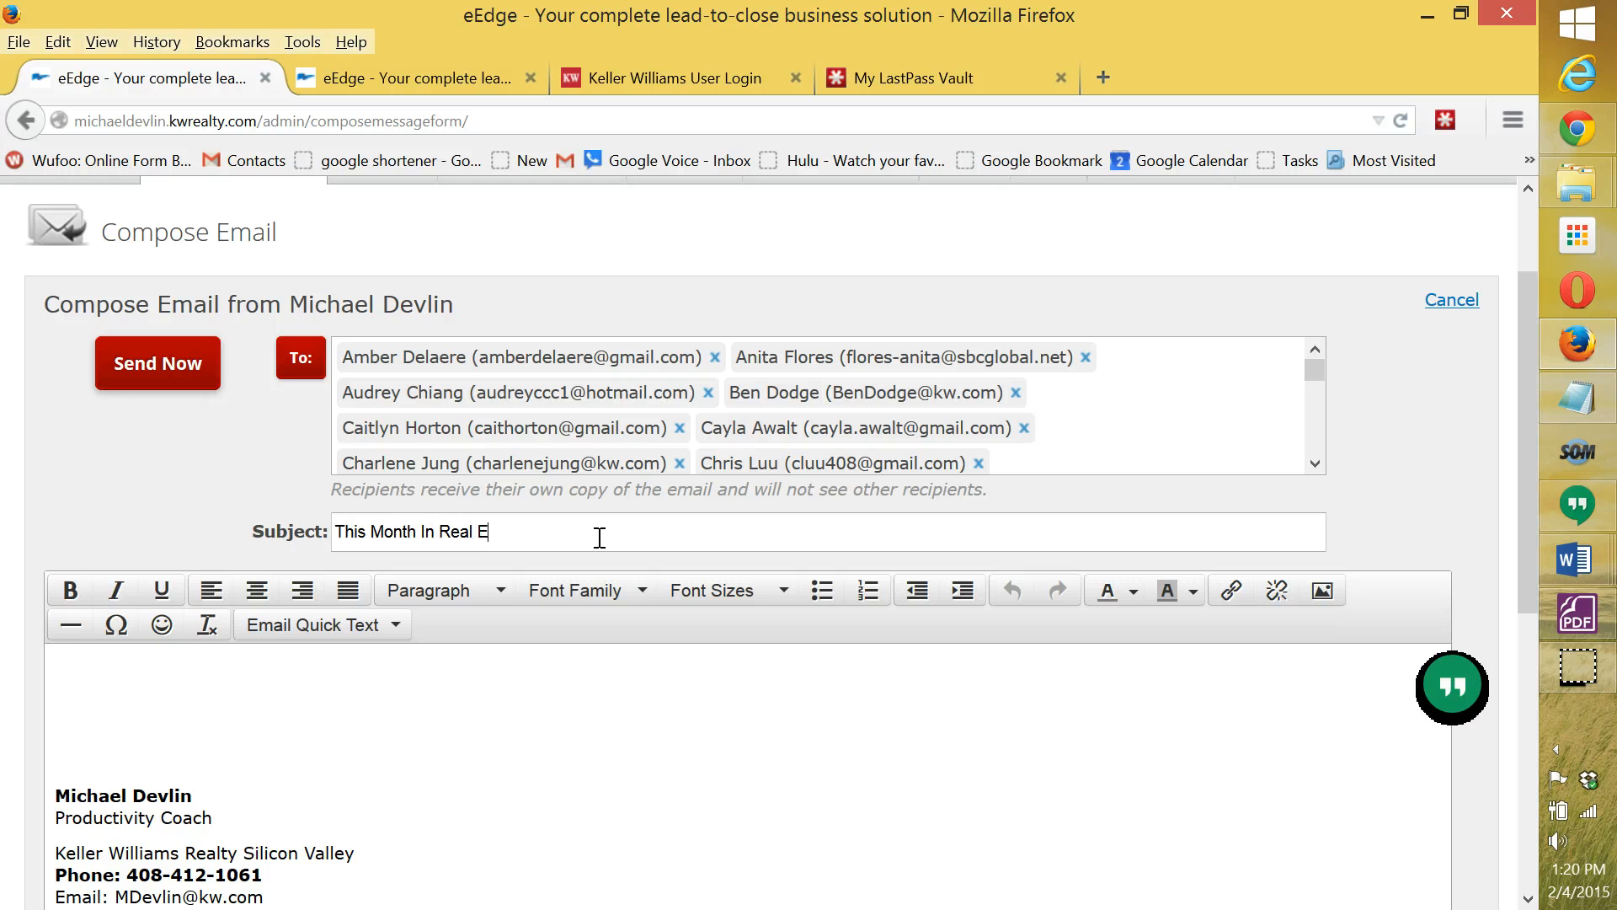
text(state -)
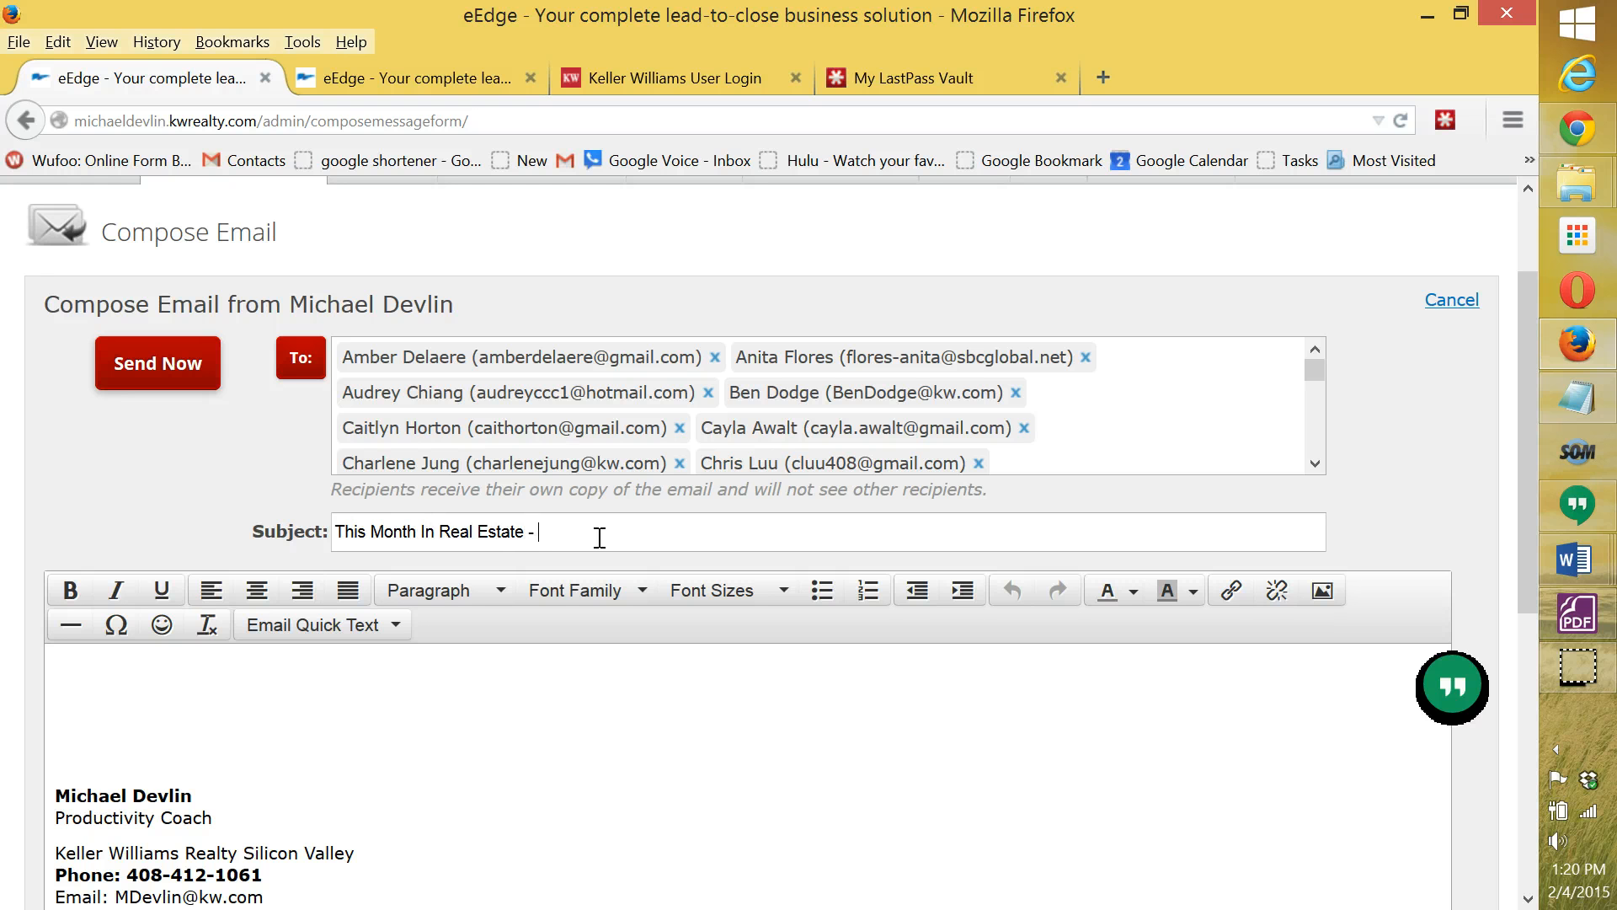
text(February)
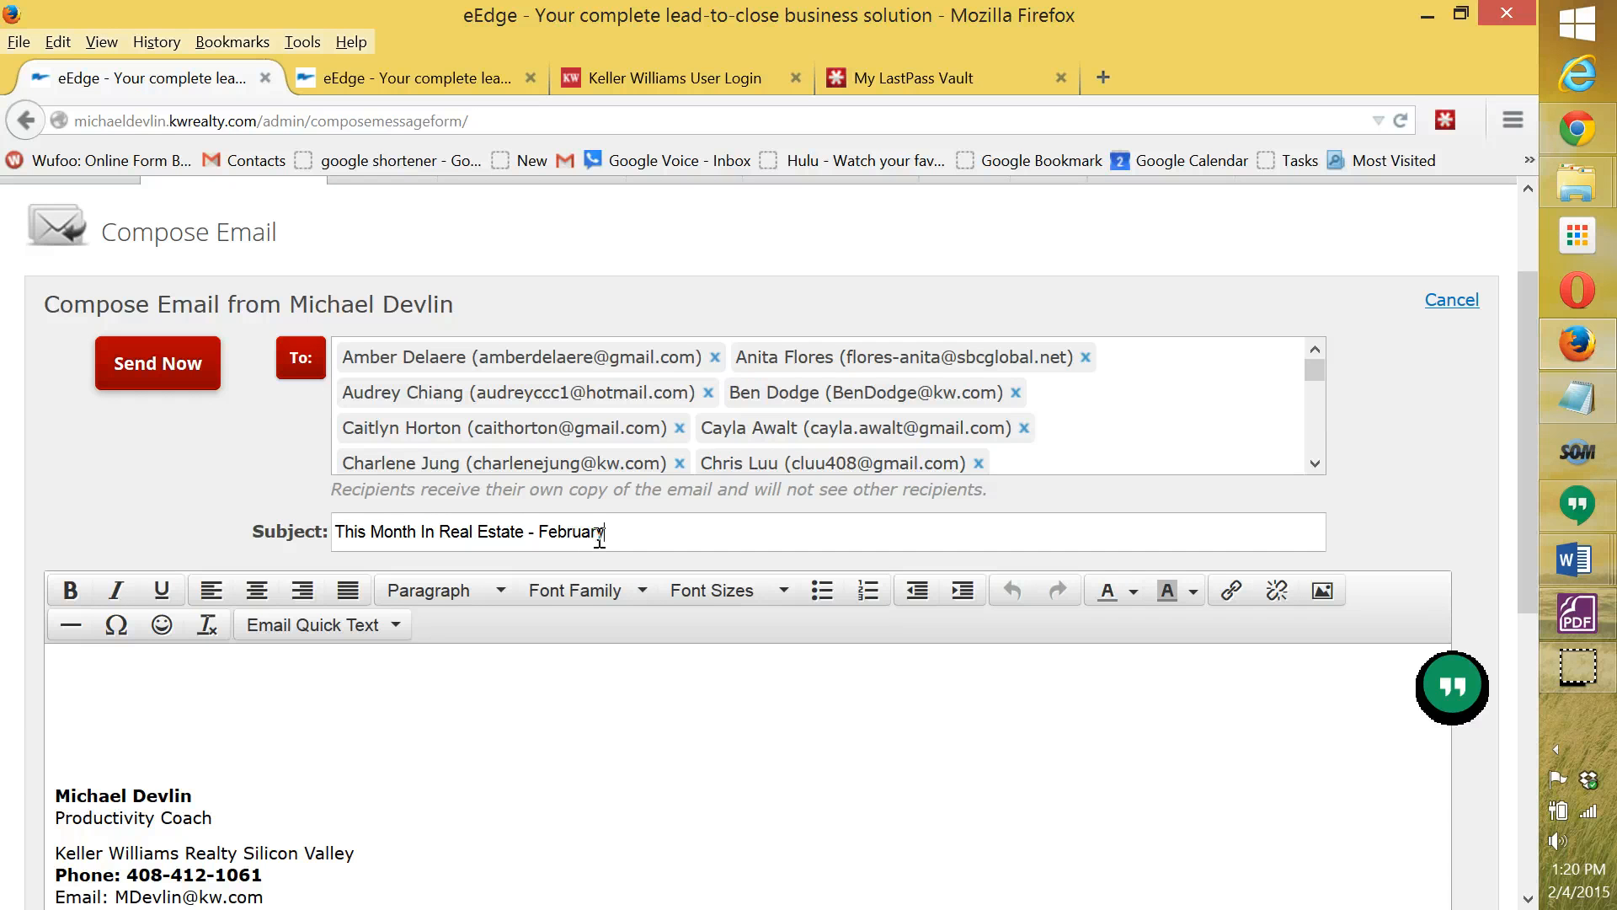
text(2015)
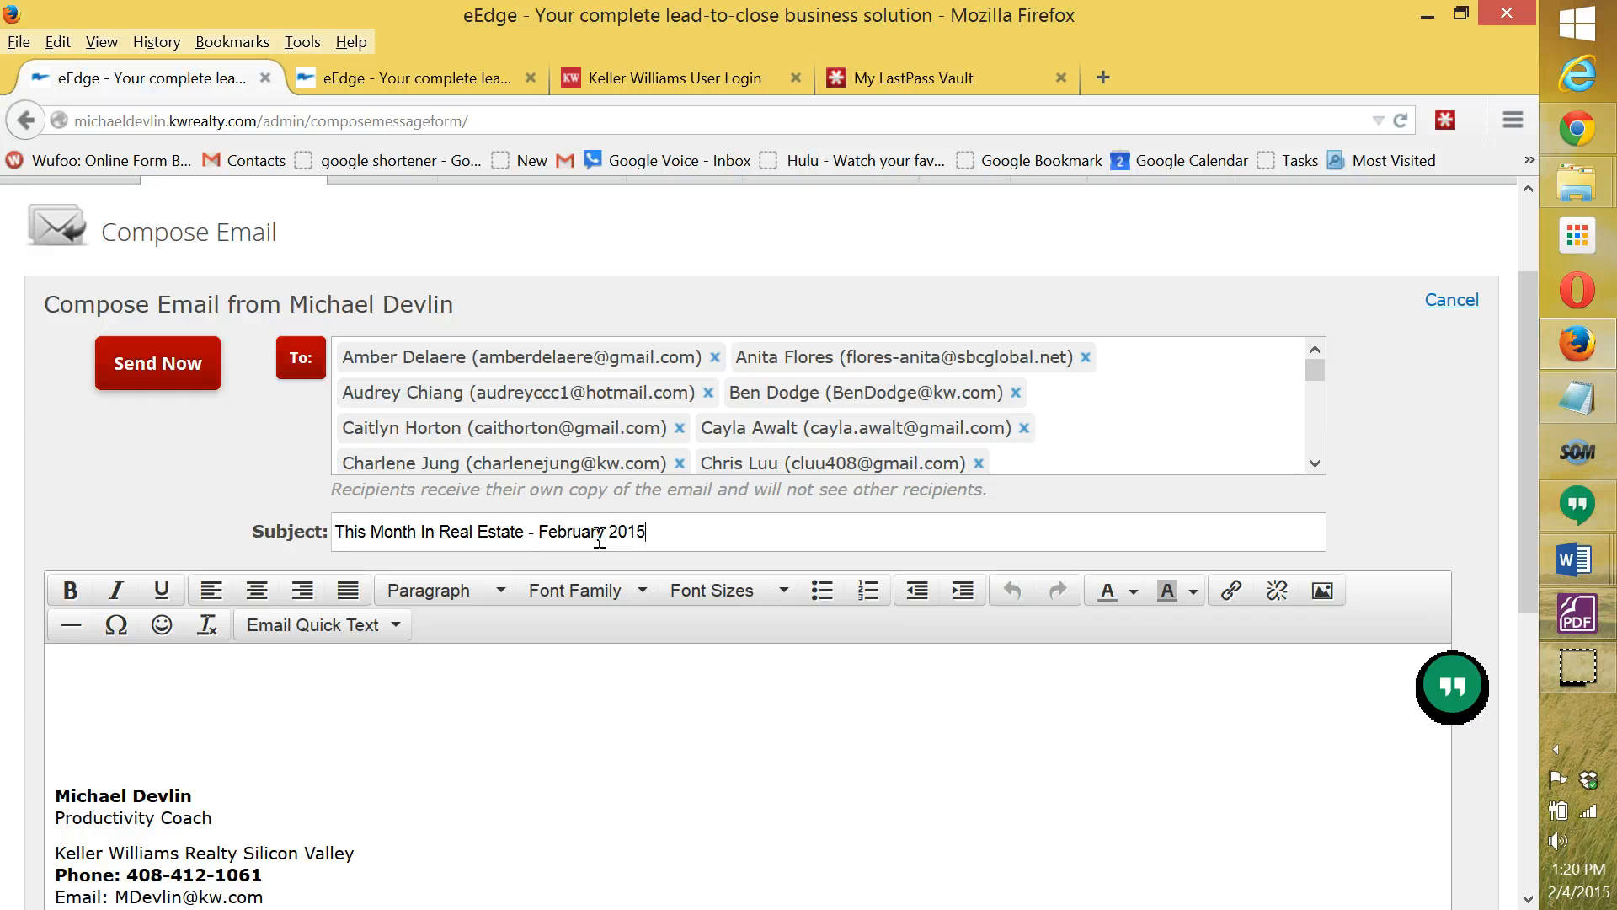
text(- Santa Clara Cou)
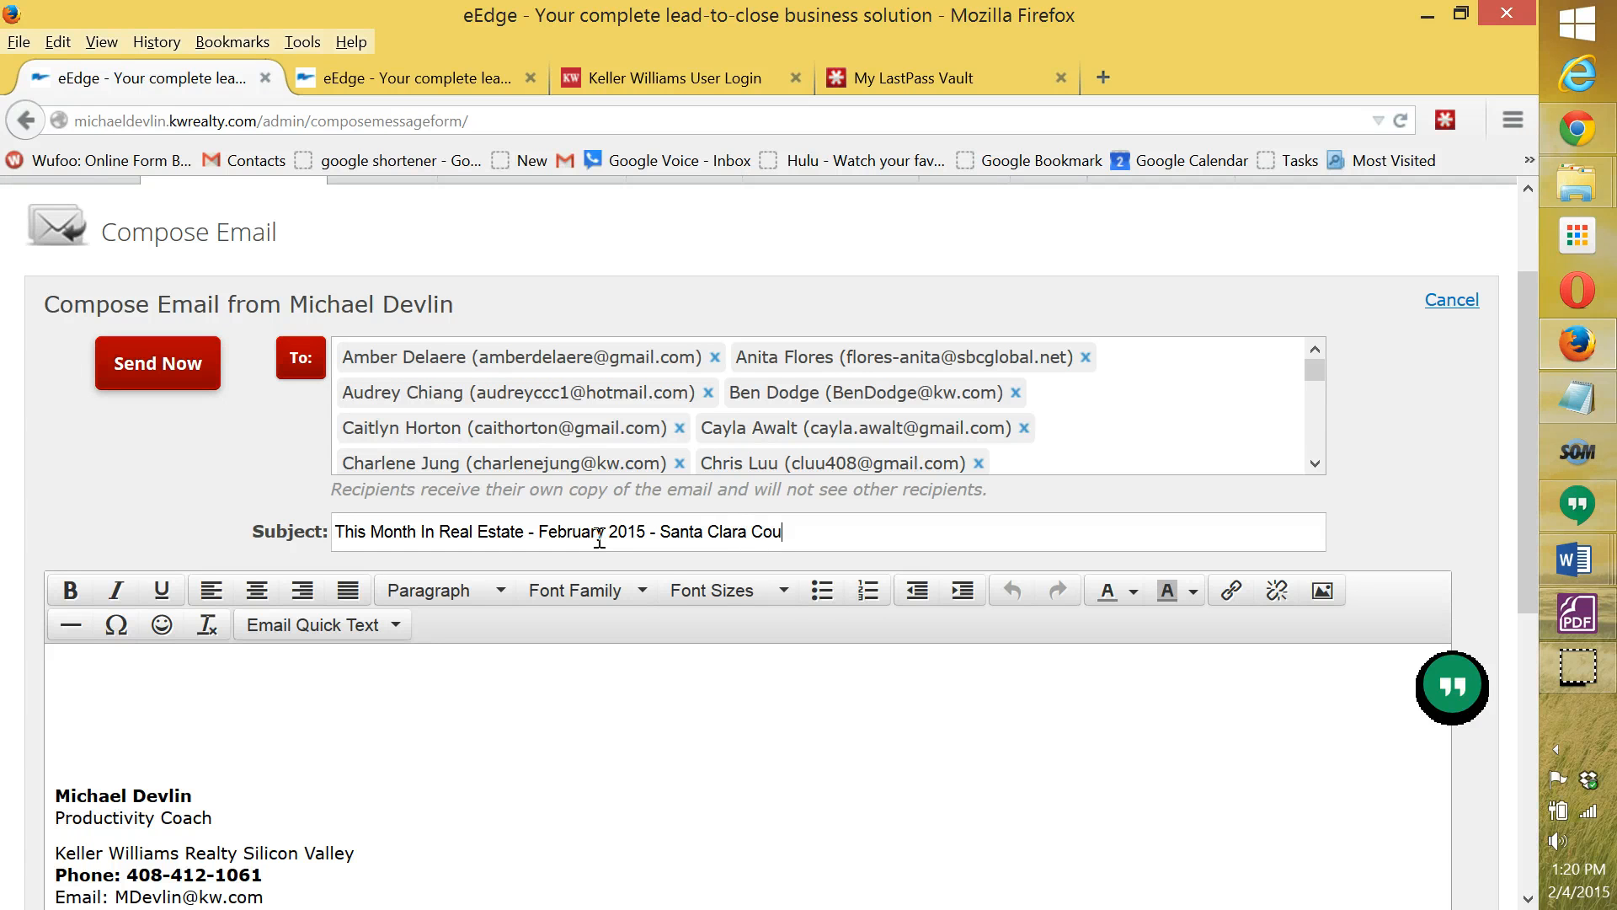
text(nty - EA)
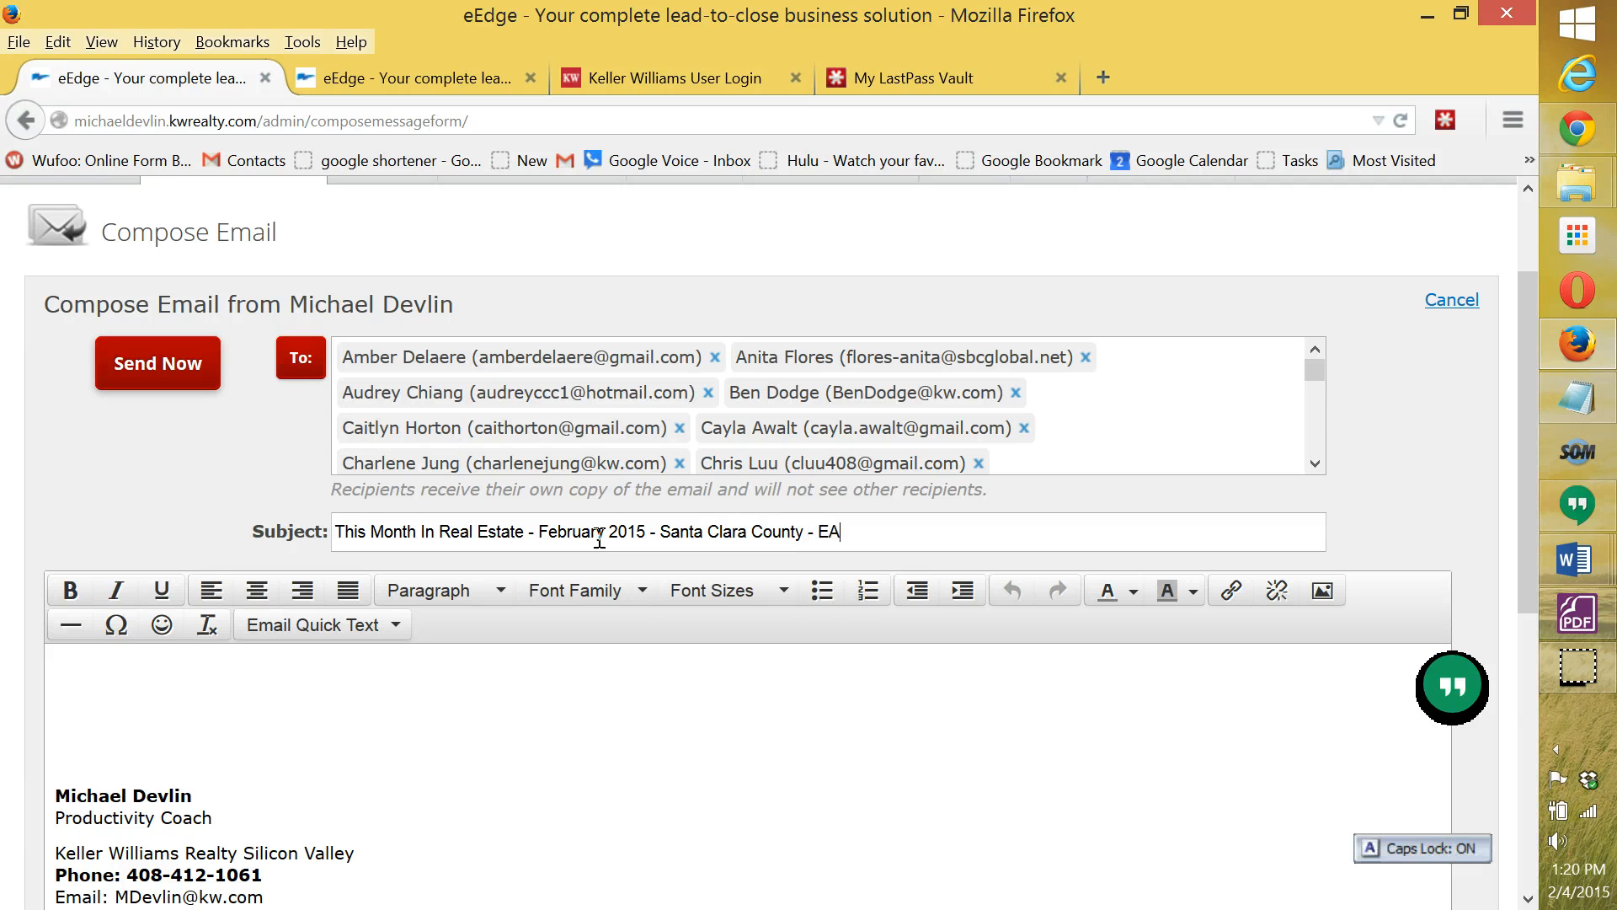
text(SY VERSION)
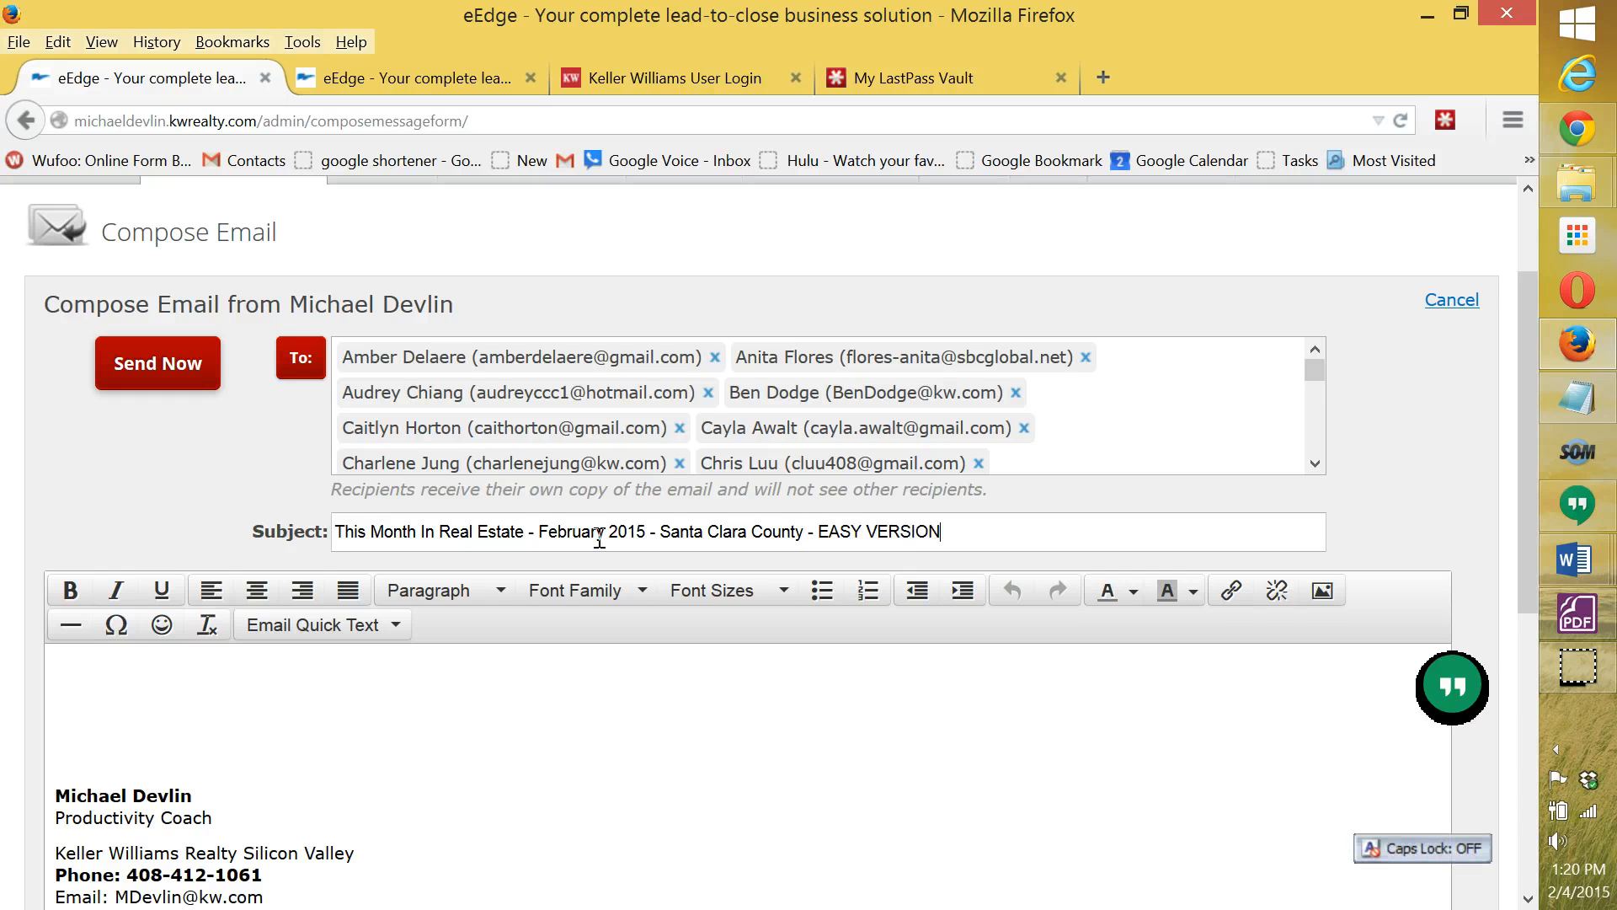
text(!)
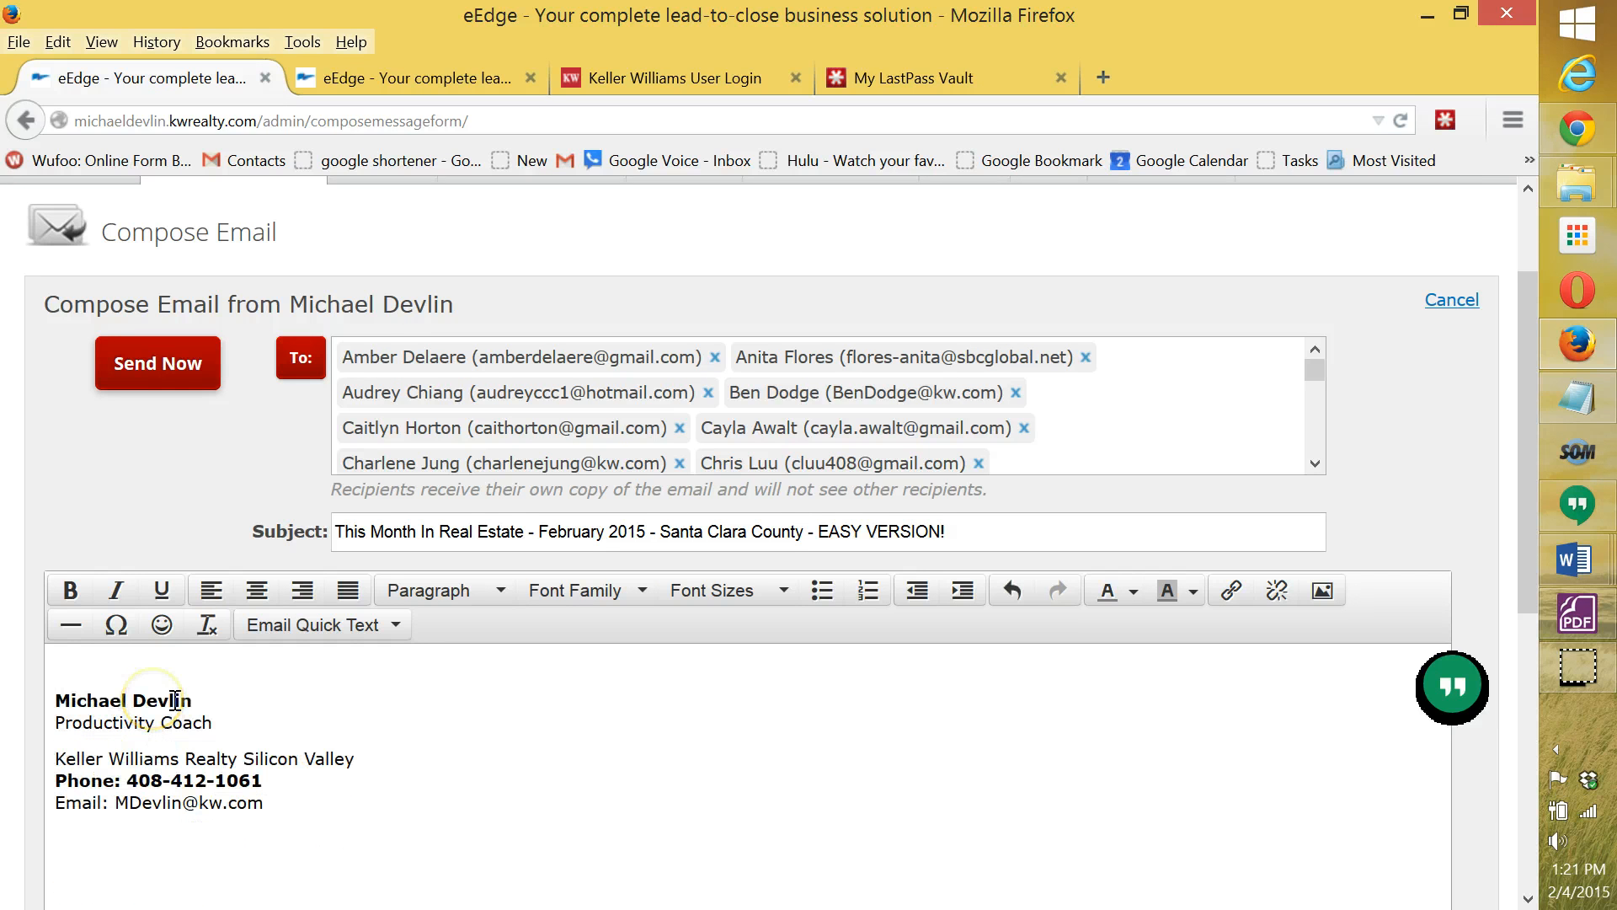
mouse_move(1186, 629)
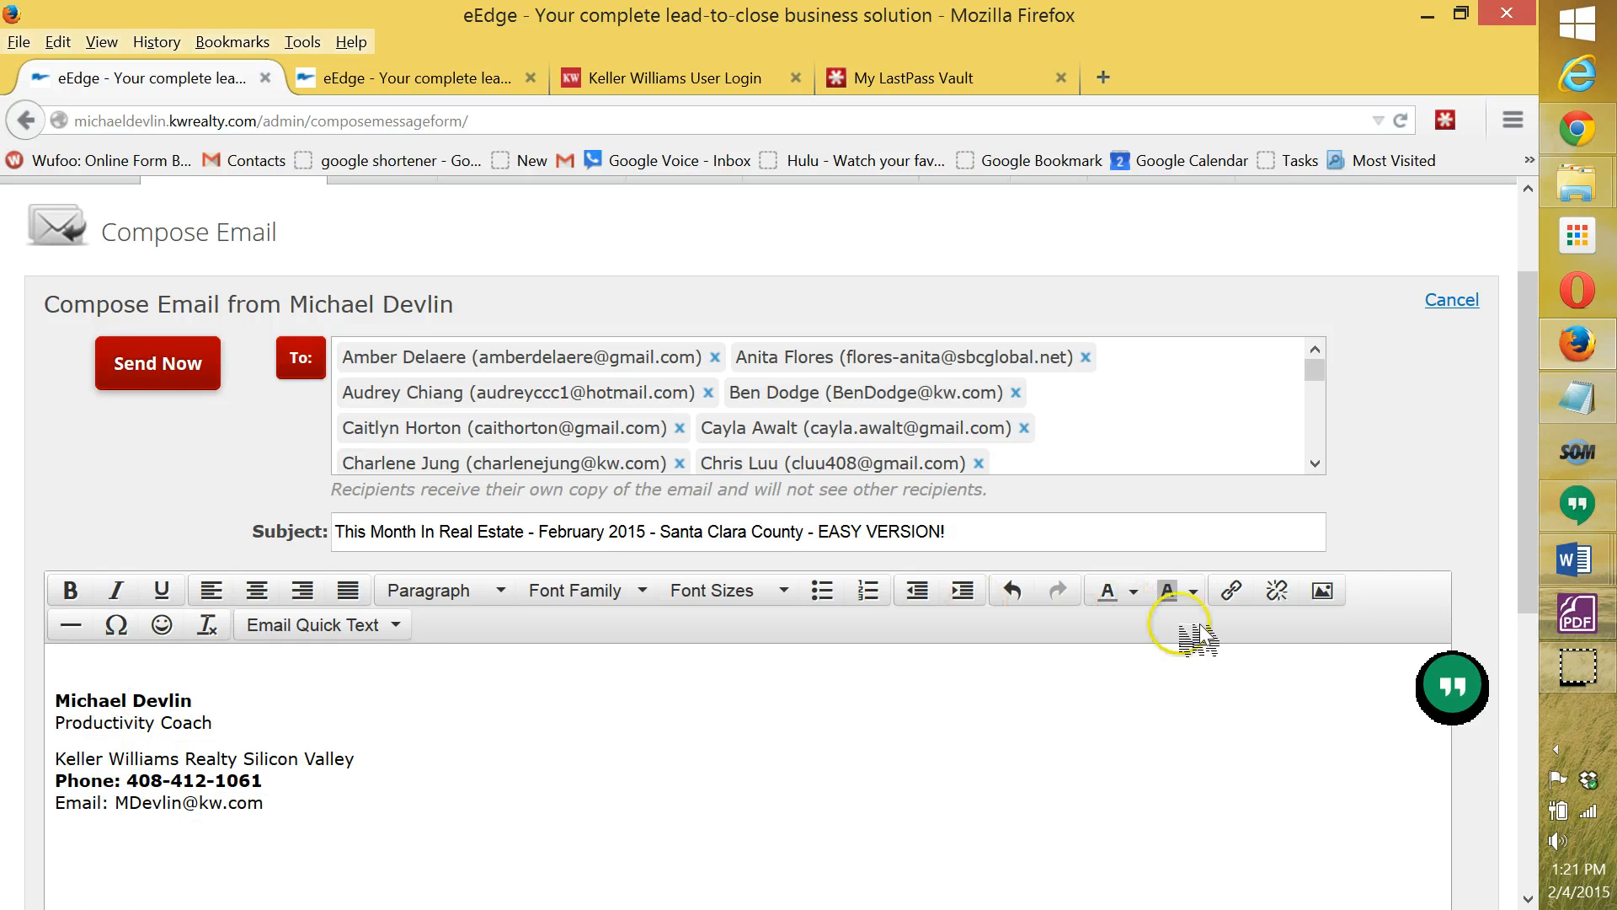
mouse_move(1321, 590)
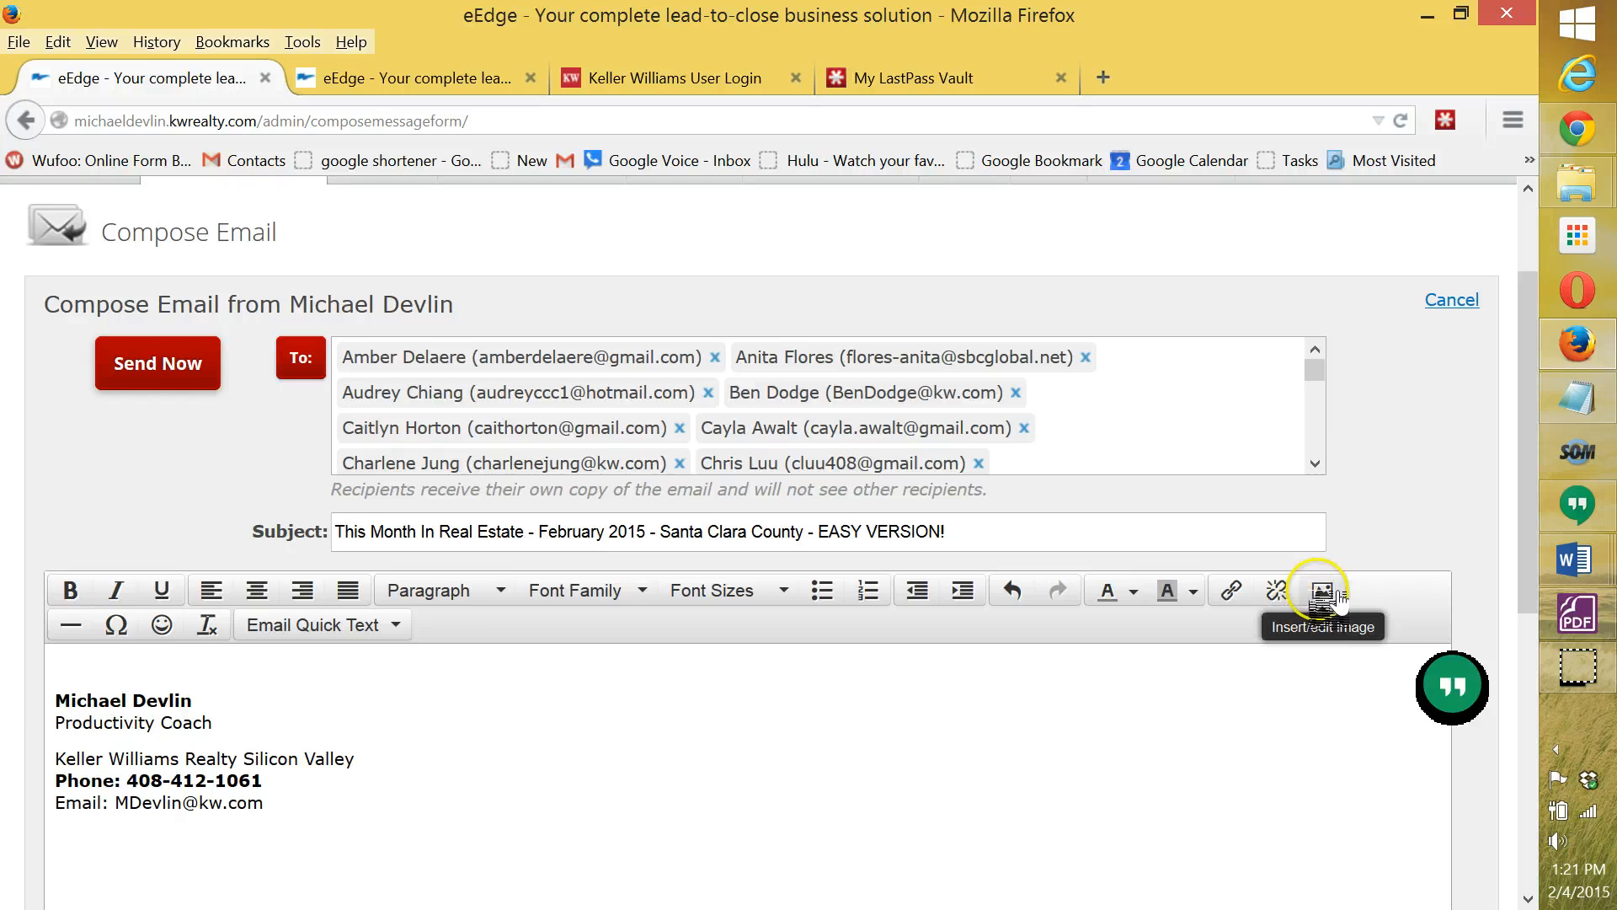
click(1321, 590)
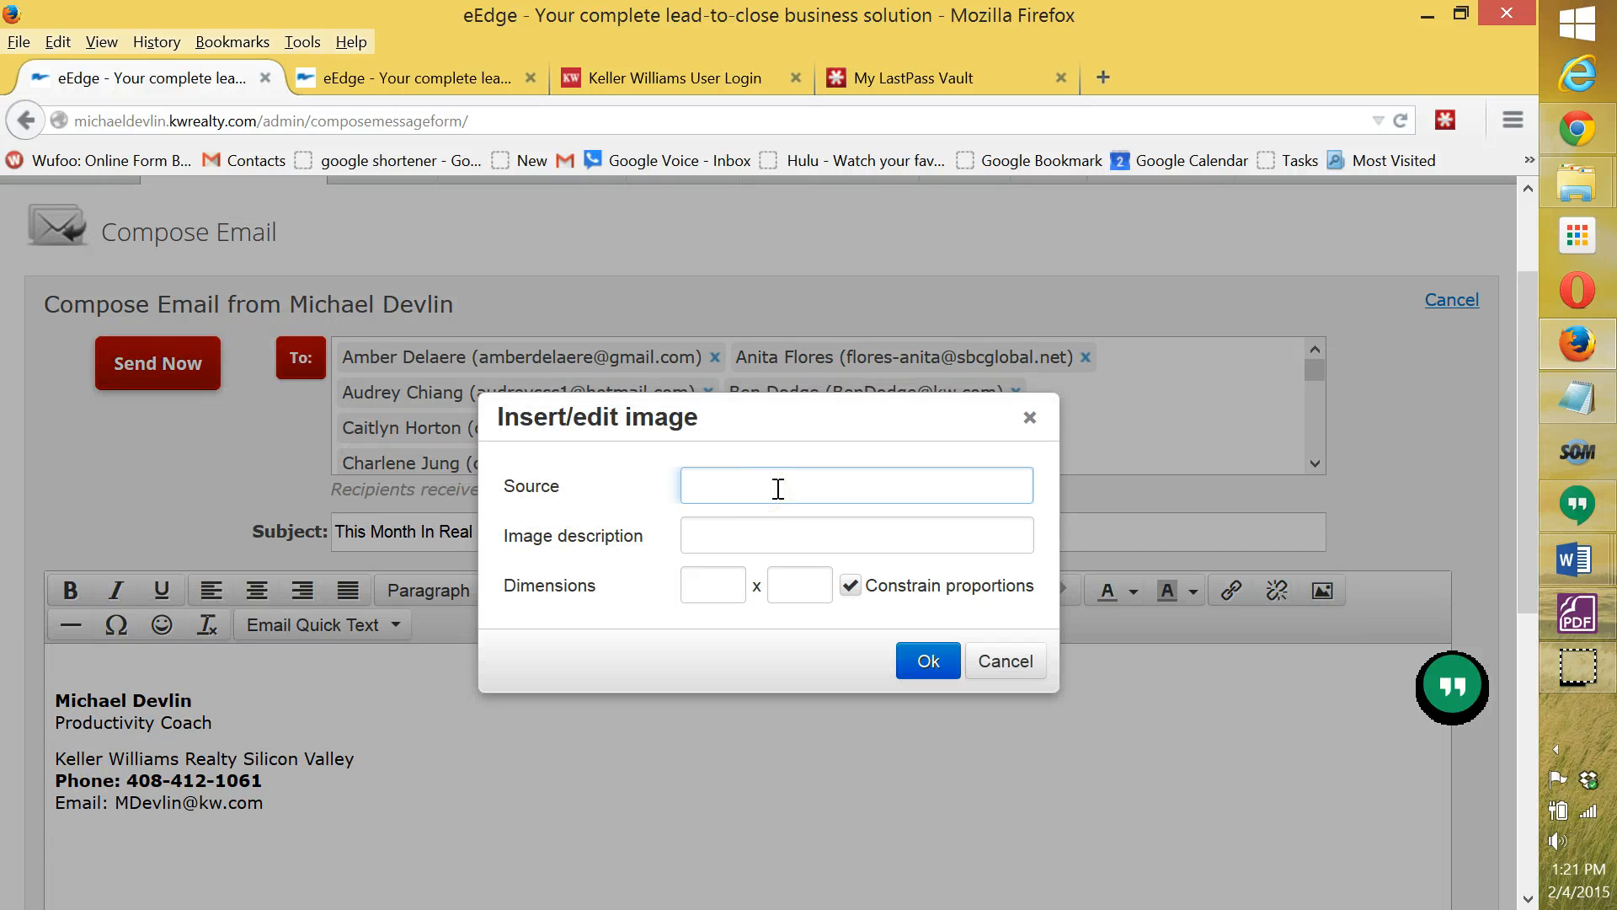
text(https://copy.com/jabPgWTaRuNDBqlK)
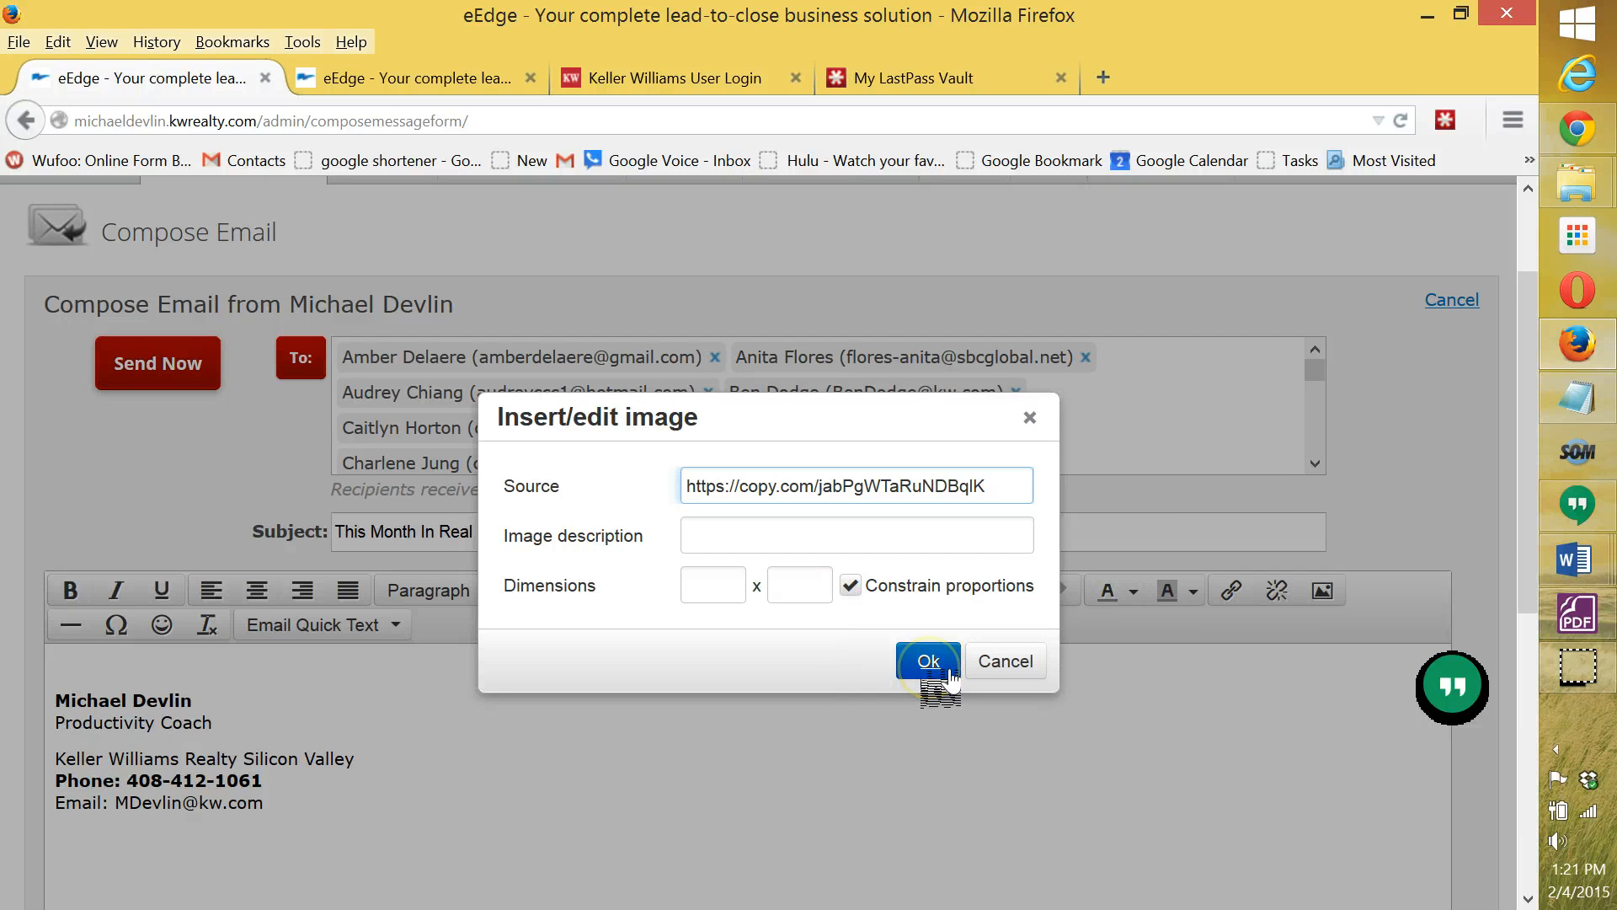
click(925, 661)
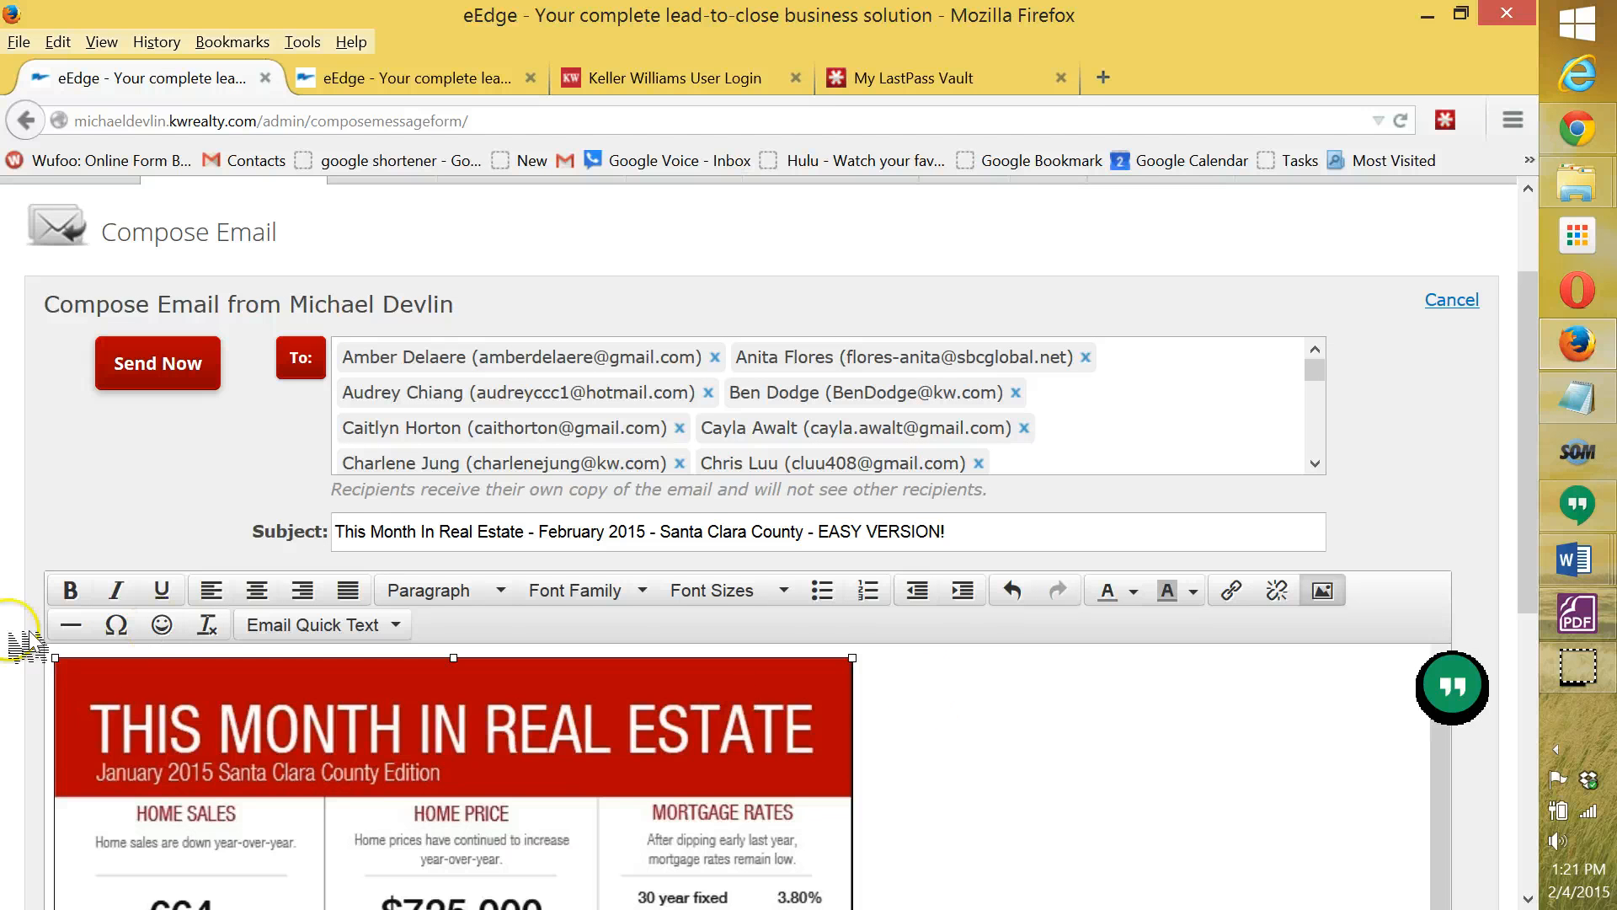
- Write 'Here is the link to the image:' followed by the copy.com URL below the infographic
scroll(up, 3)
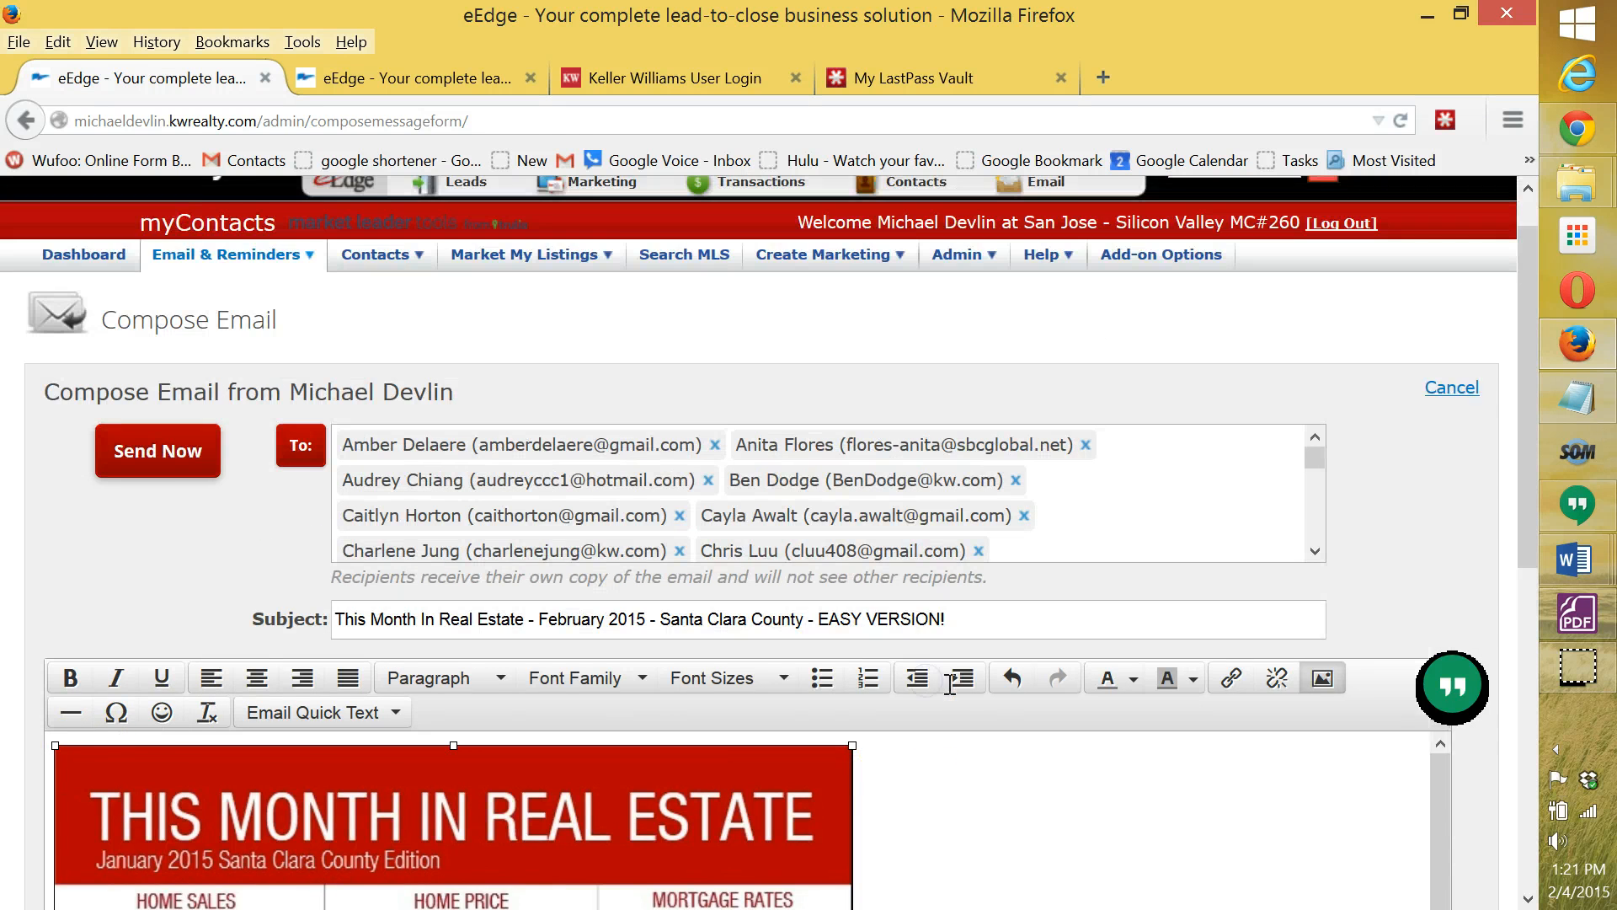
scroll(down, 3)
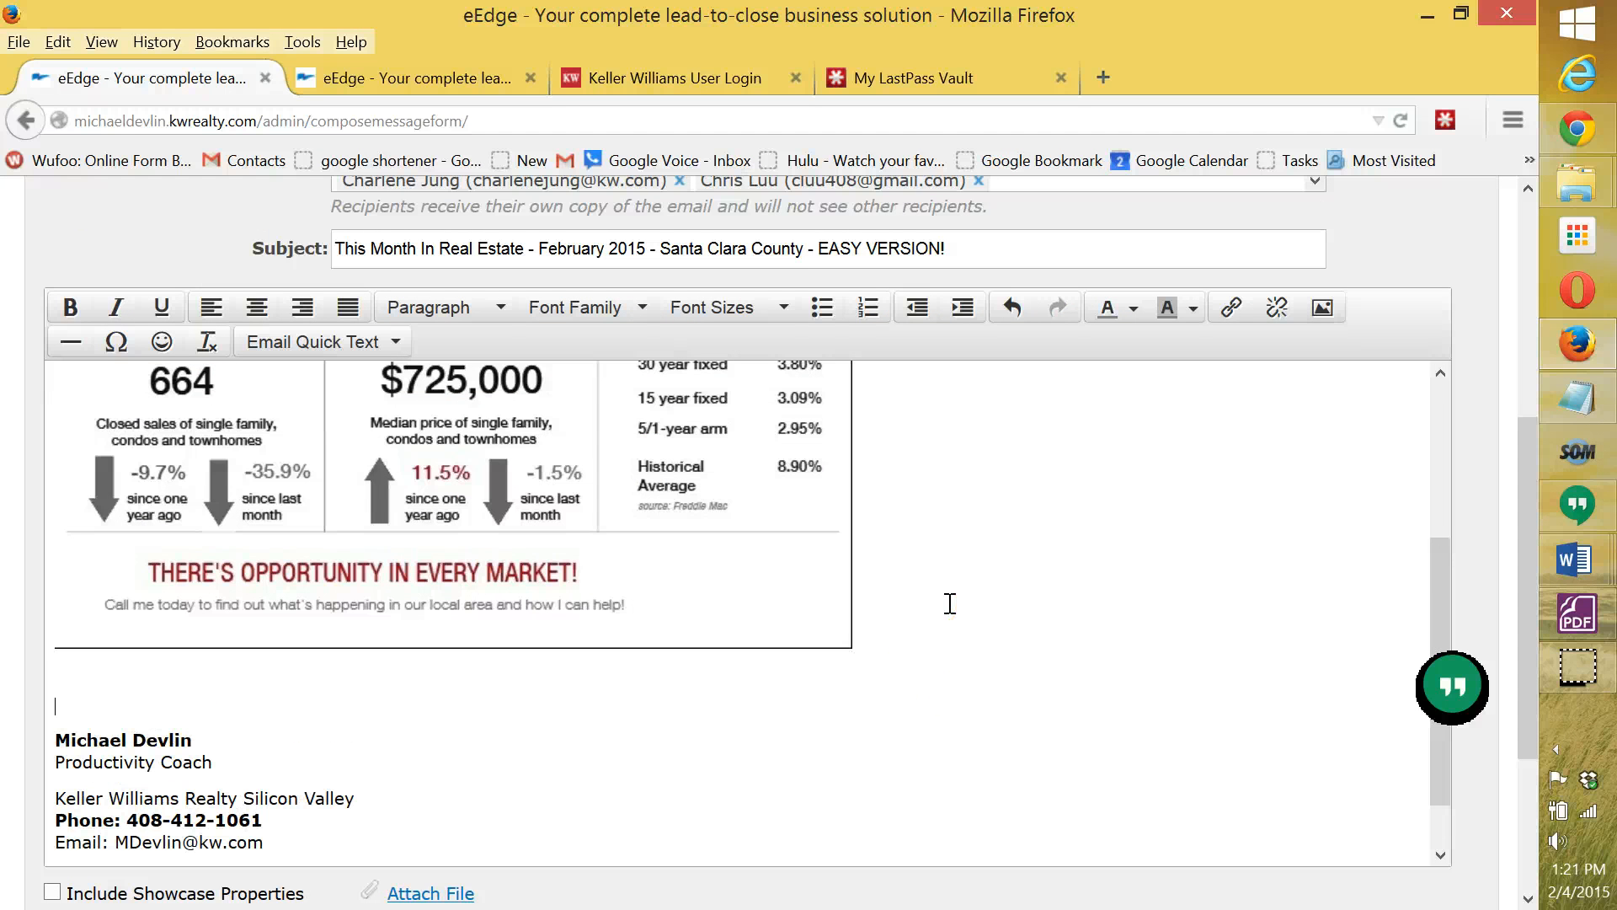
text(Here is the link)
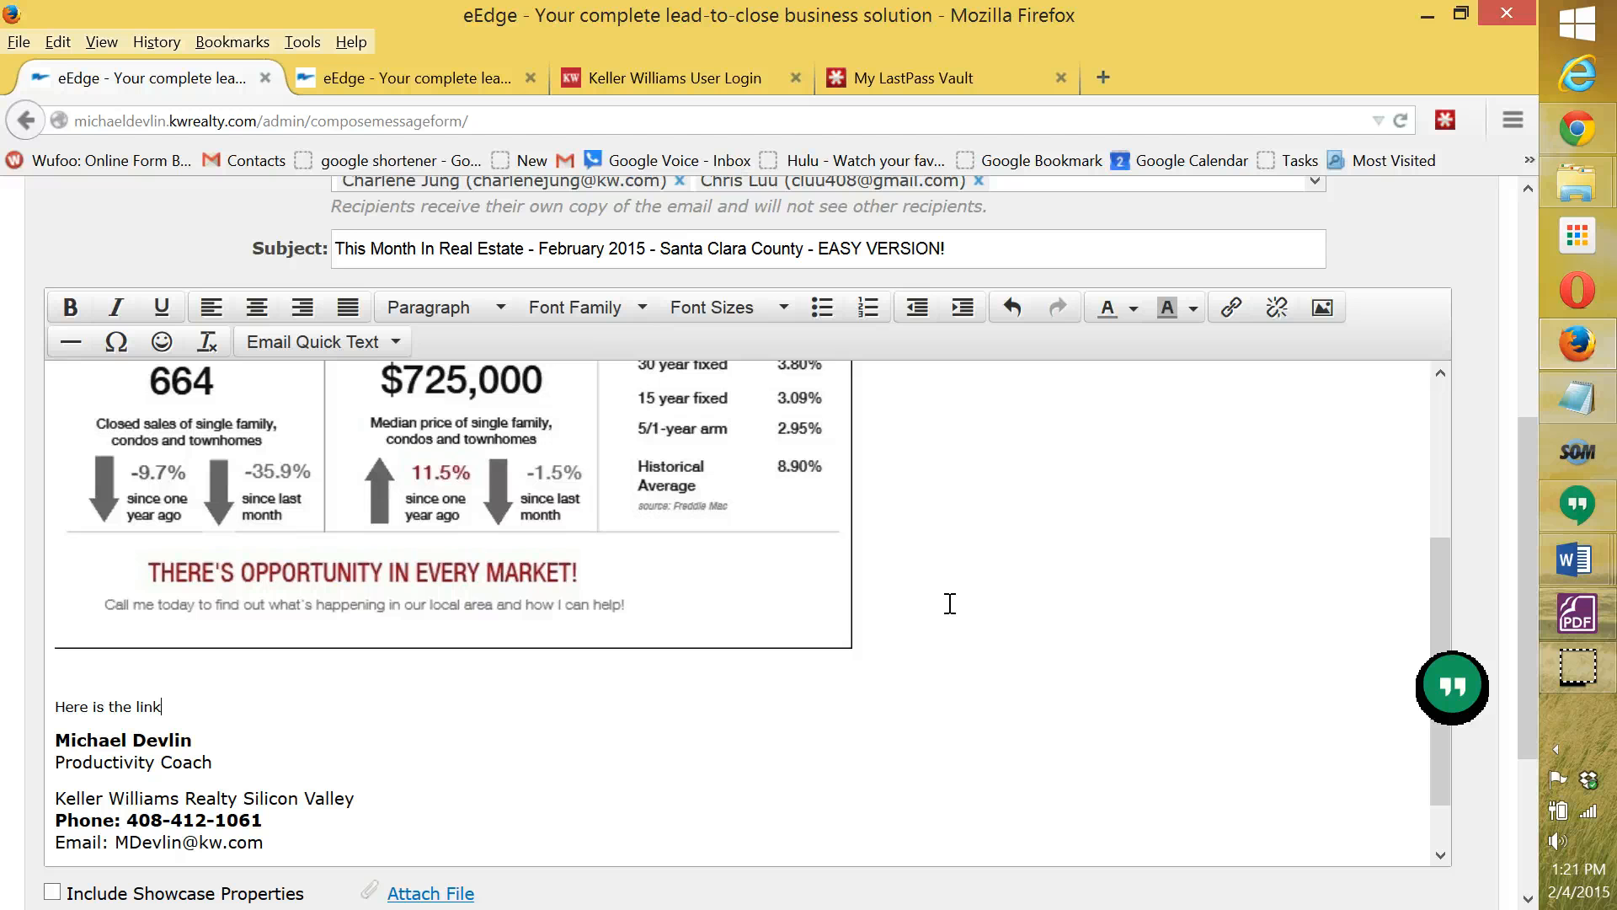
text(to the image:)
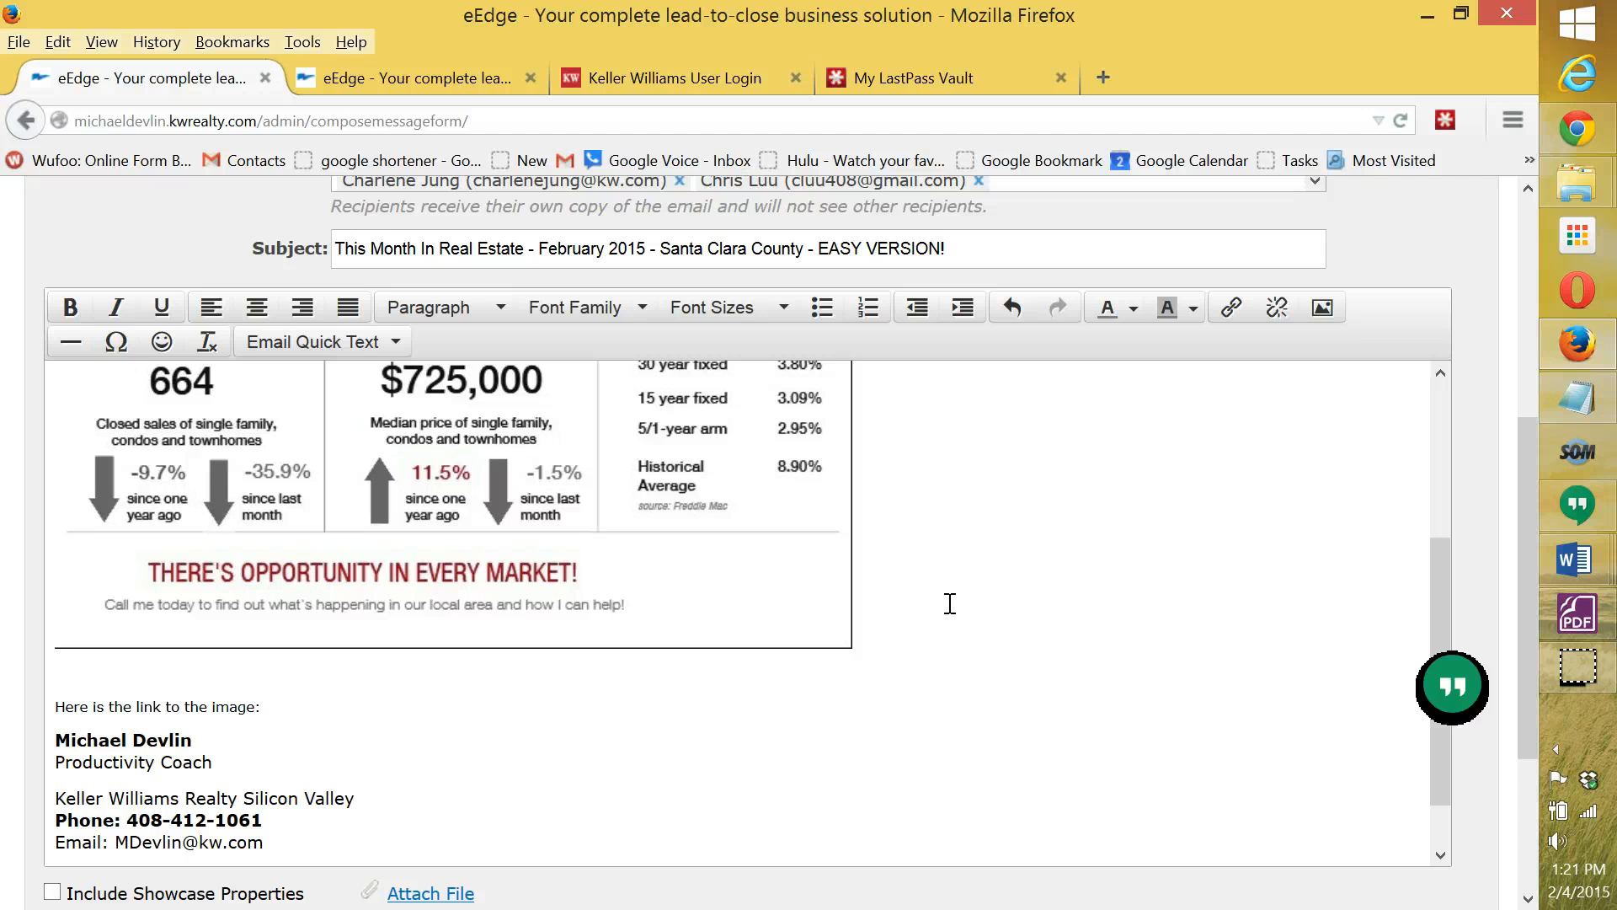
text(https://copy.com/jabPgWTaRuNDBqIK)
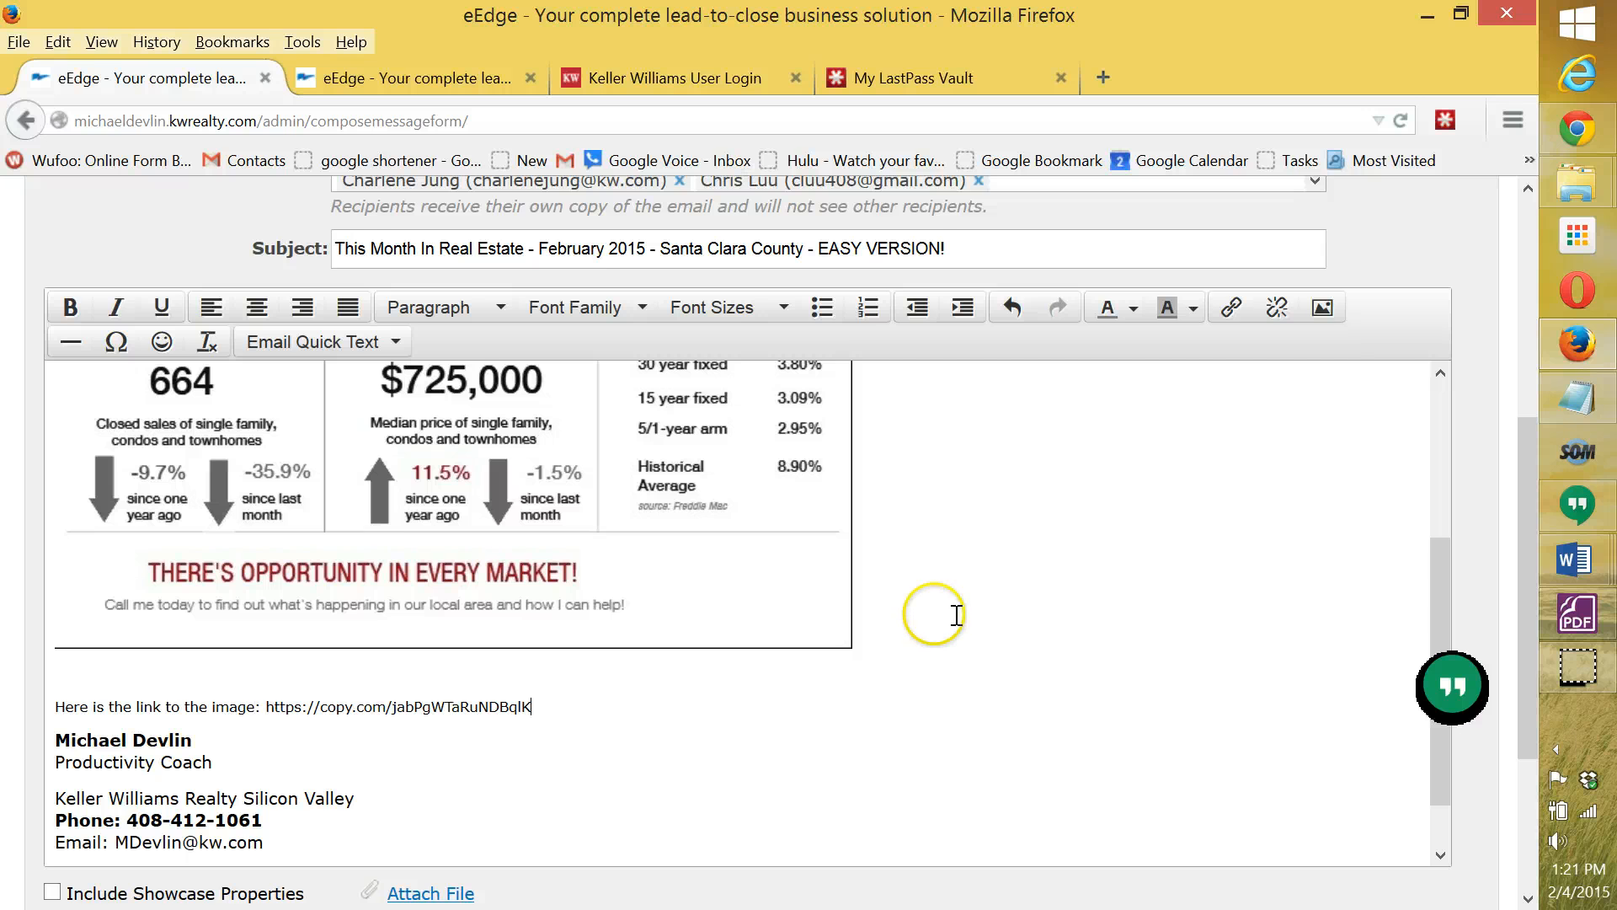
- Turn the typed copy.com address into a clickable hyperlink
double_click(428, 706)
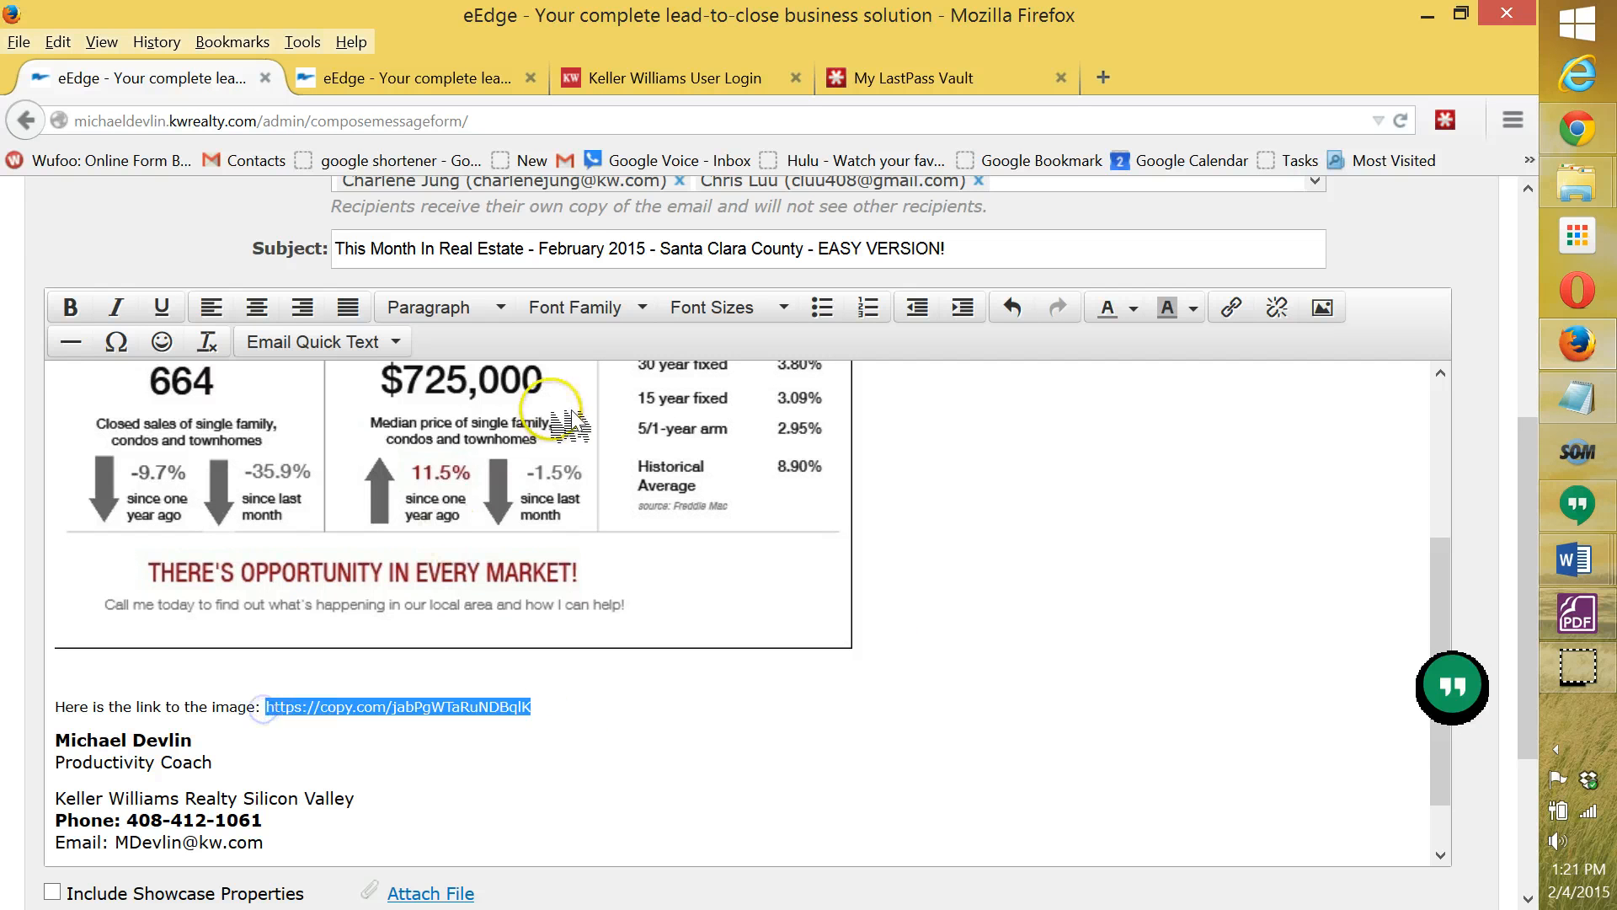
click(1230, 307)
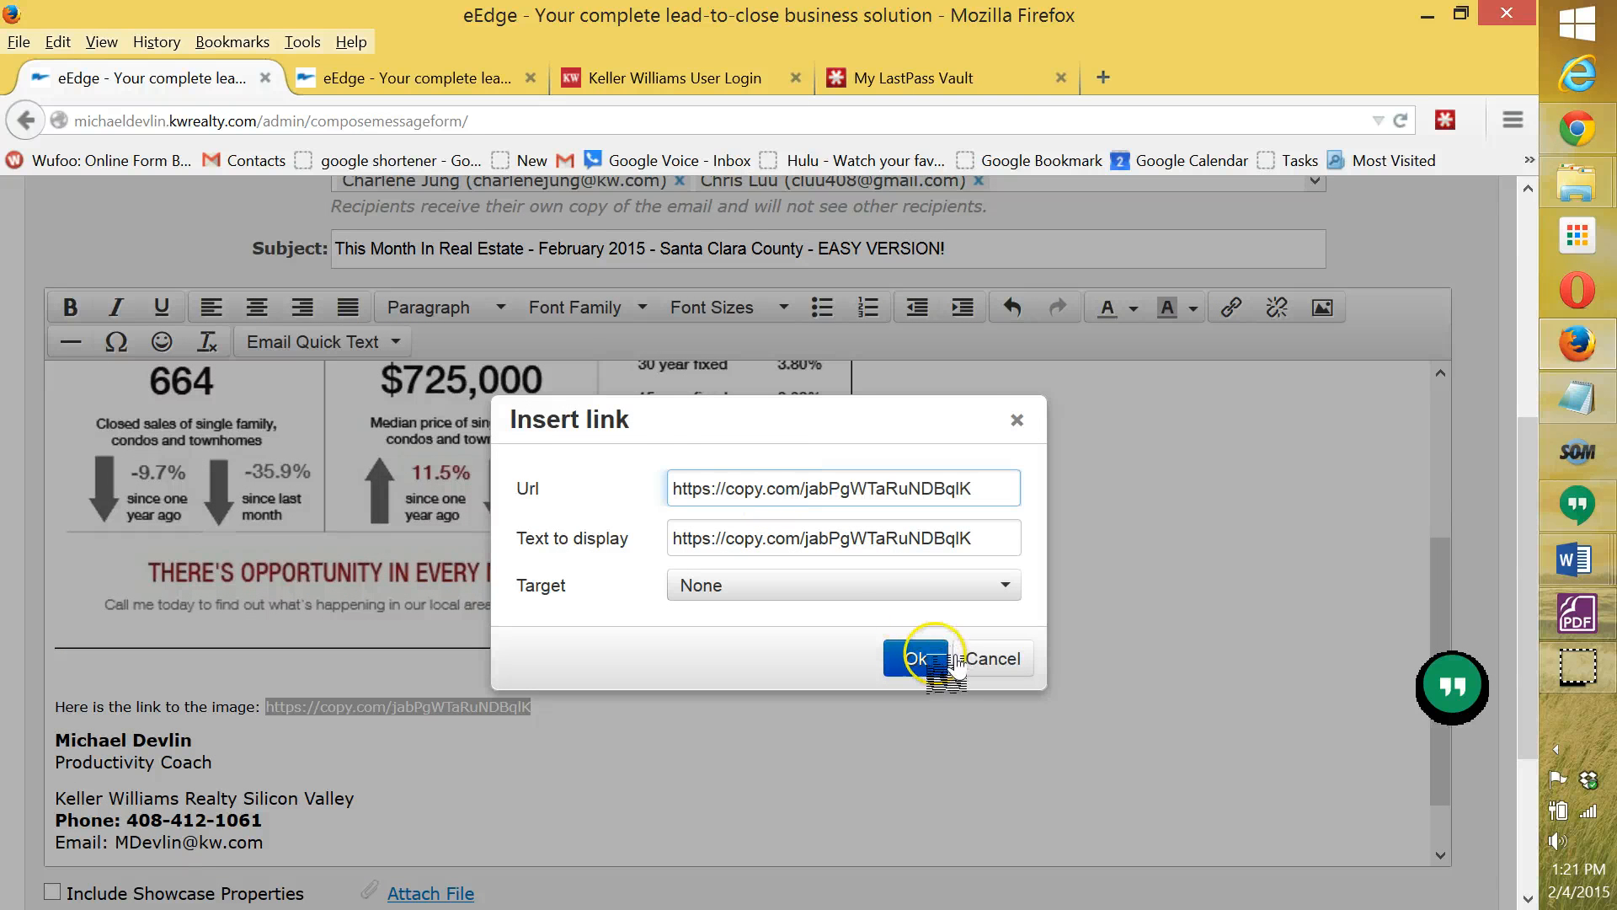
click(913, 659)
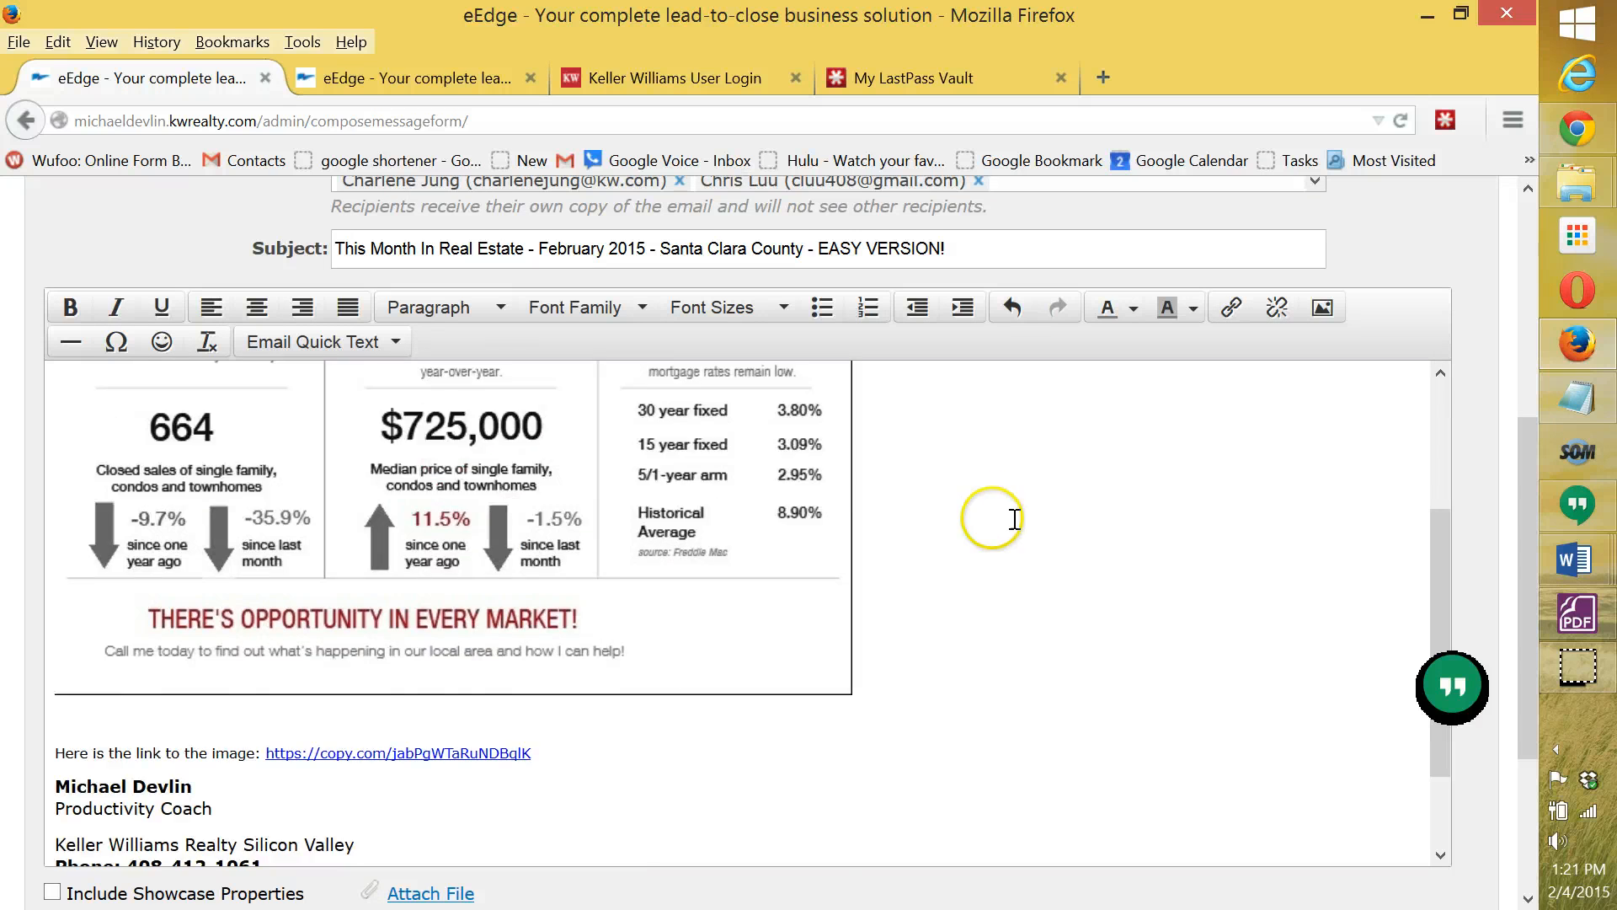
scroll(up, 3)
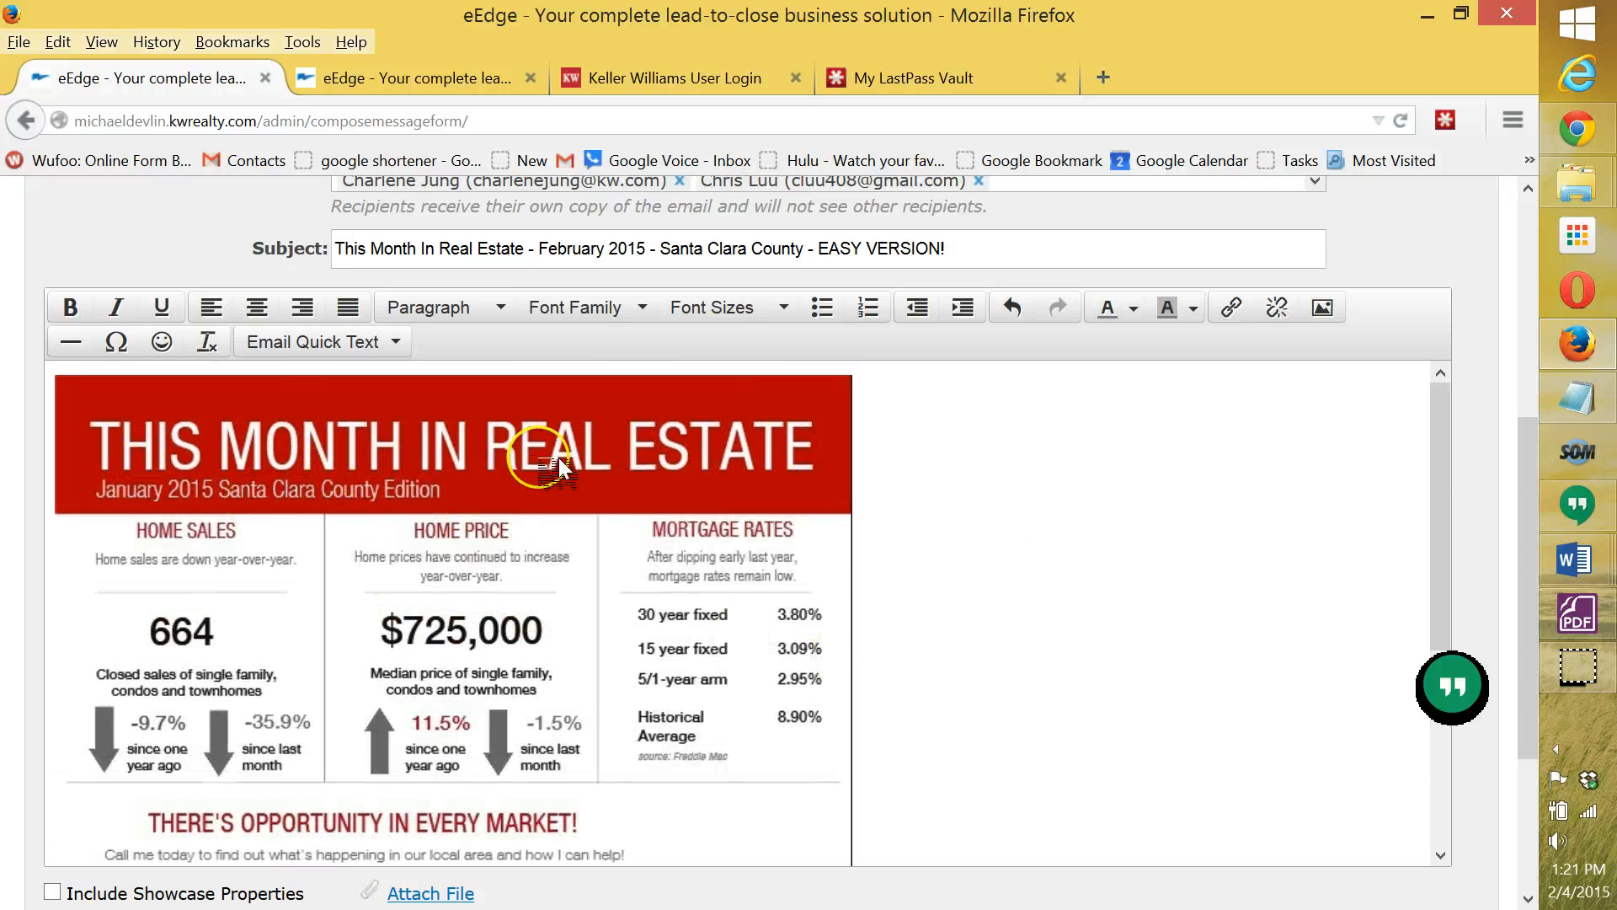
scroll(down, 3)
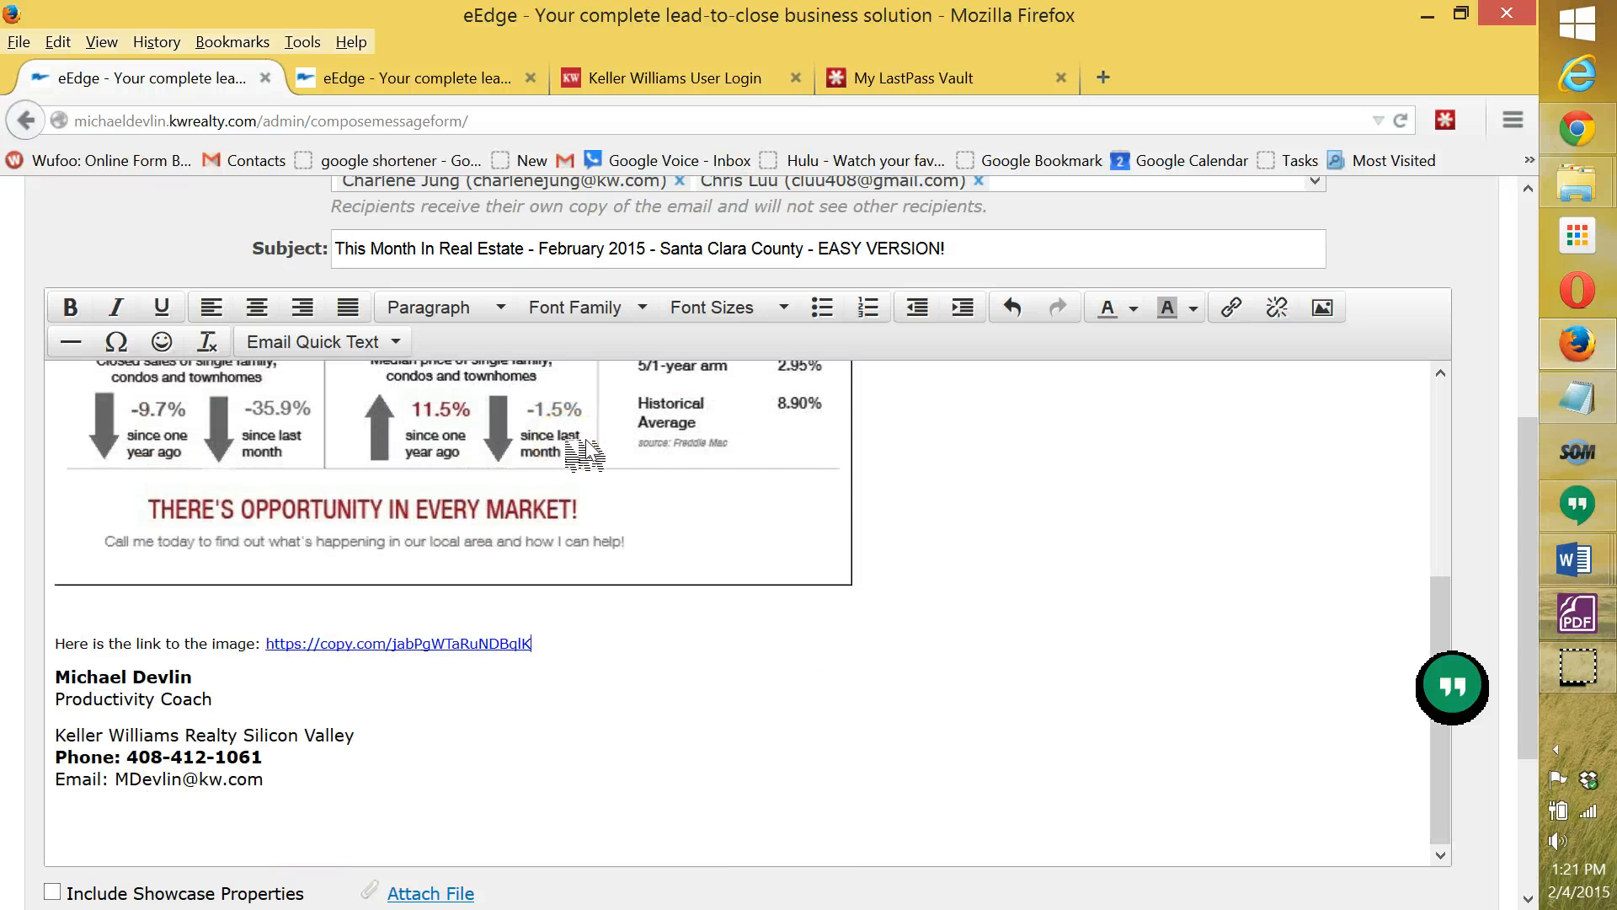
scroll(up, 3)
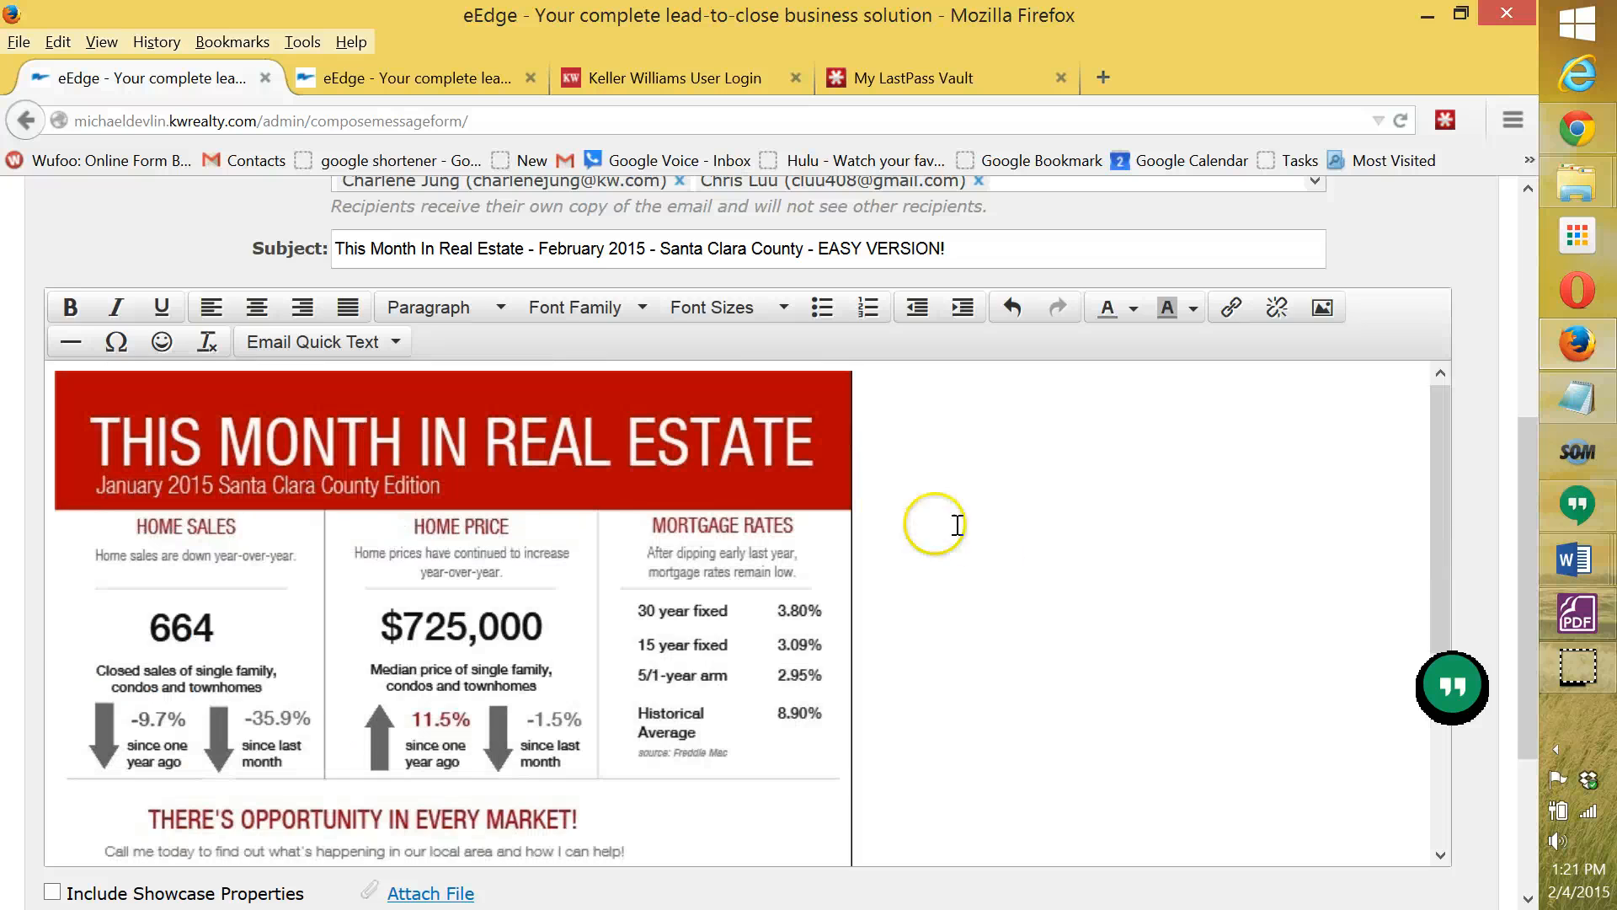
scroll(up, 3)
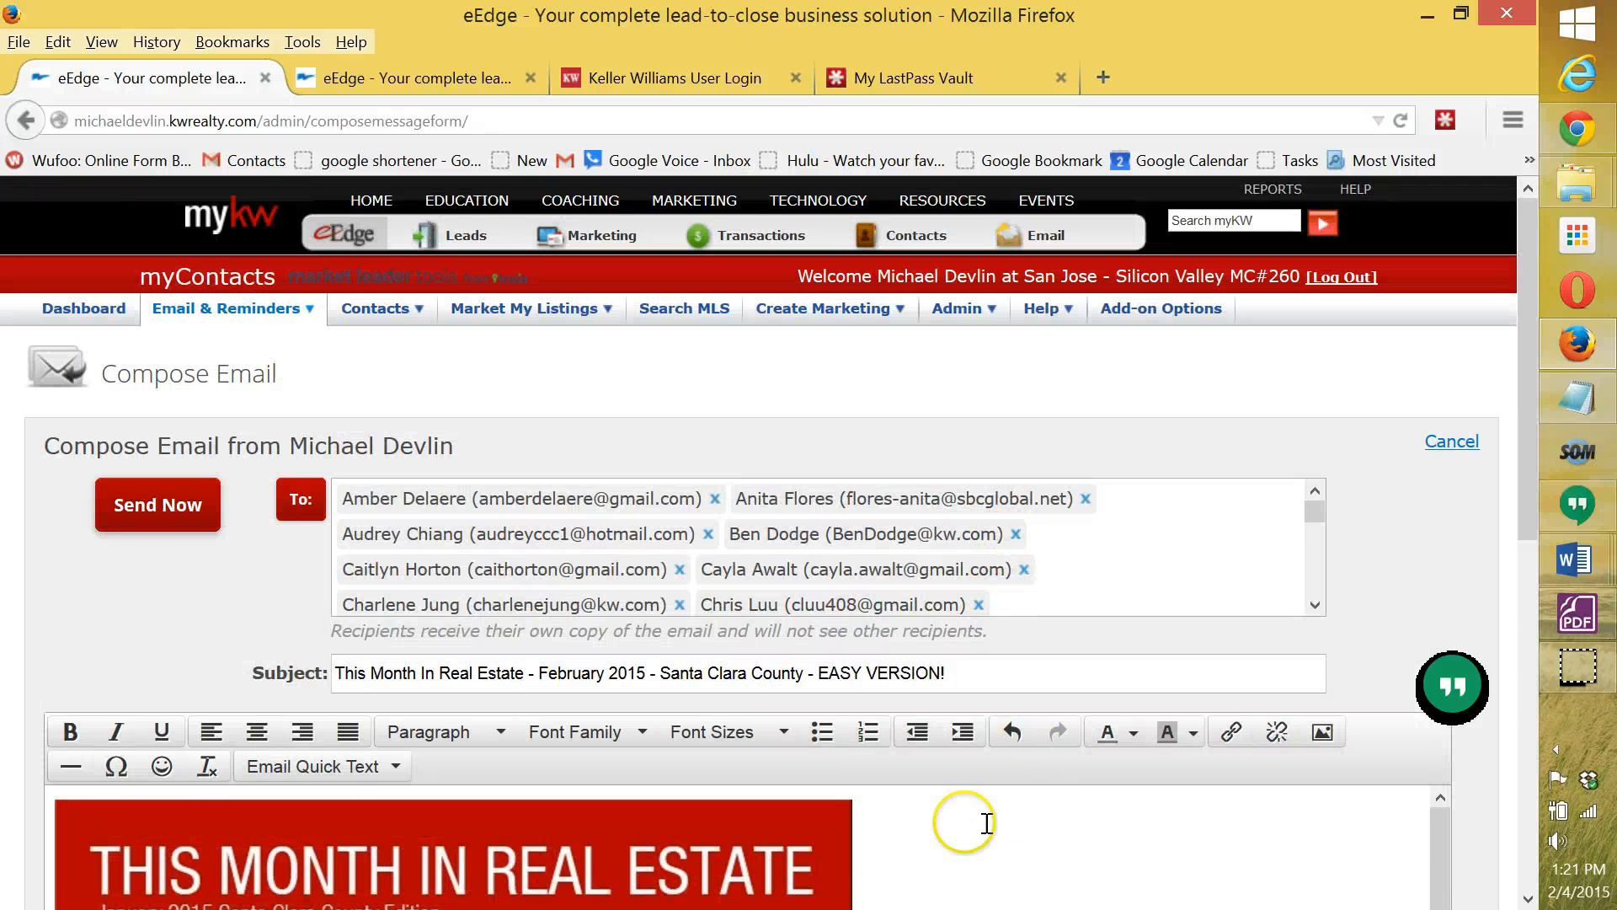
mouse_move(1244, 655)
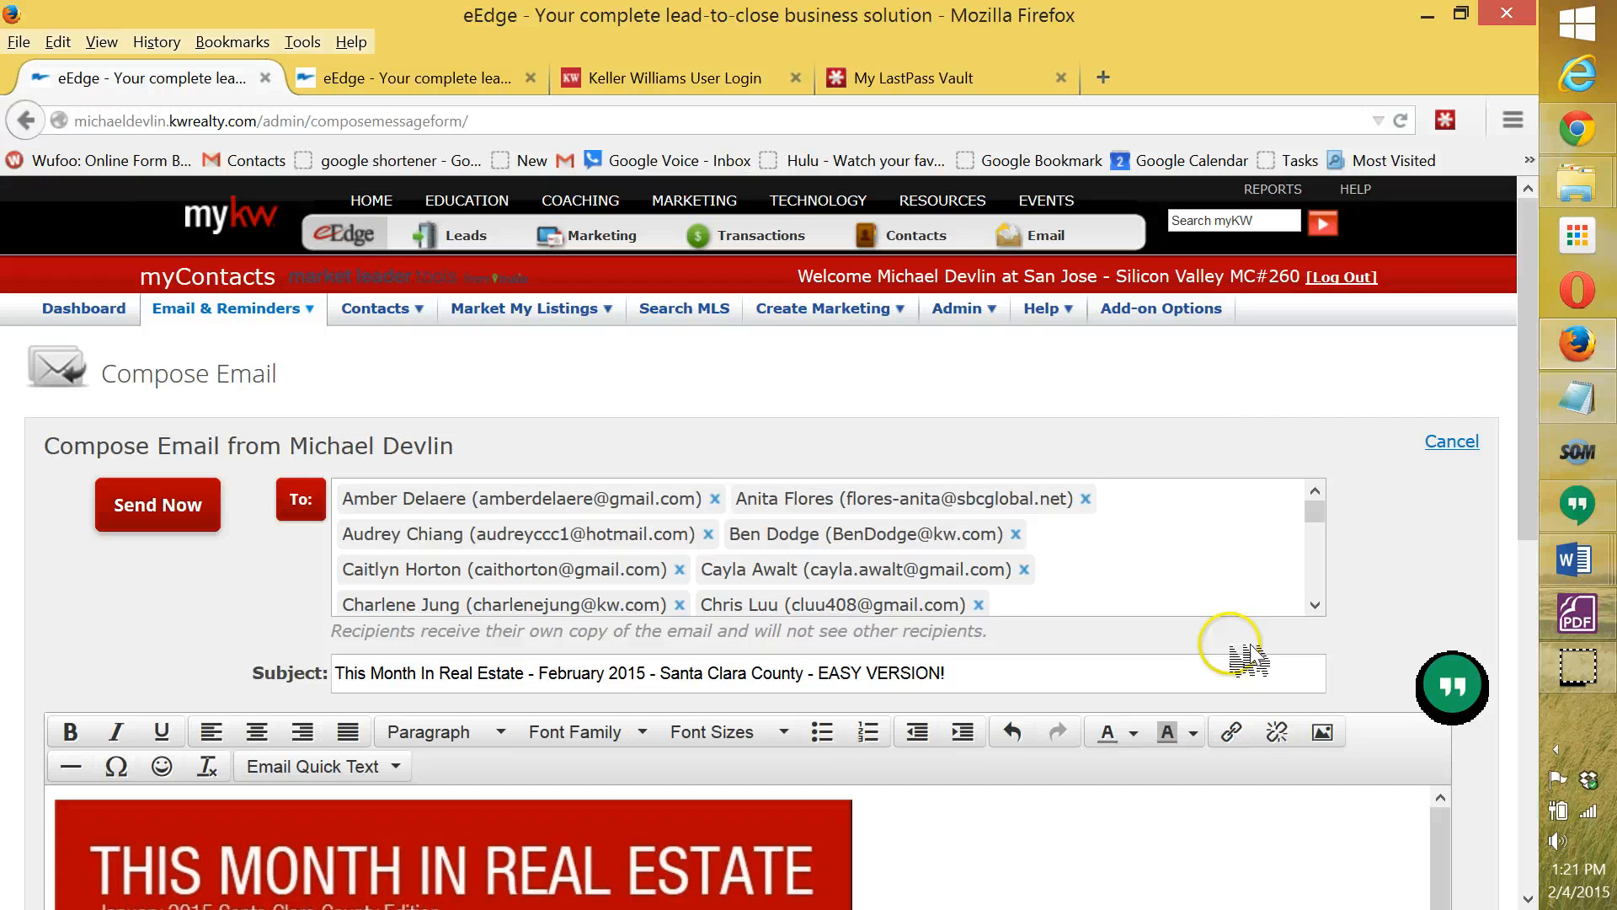
scroll(down, 3)
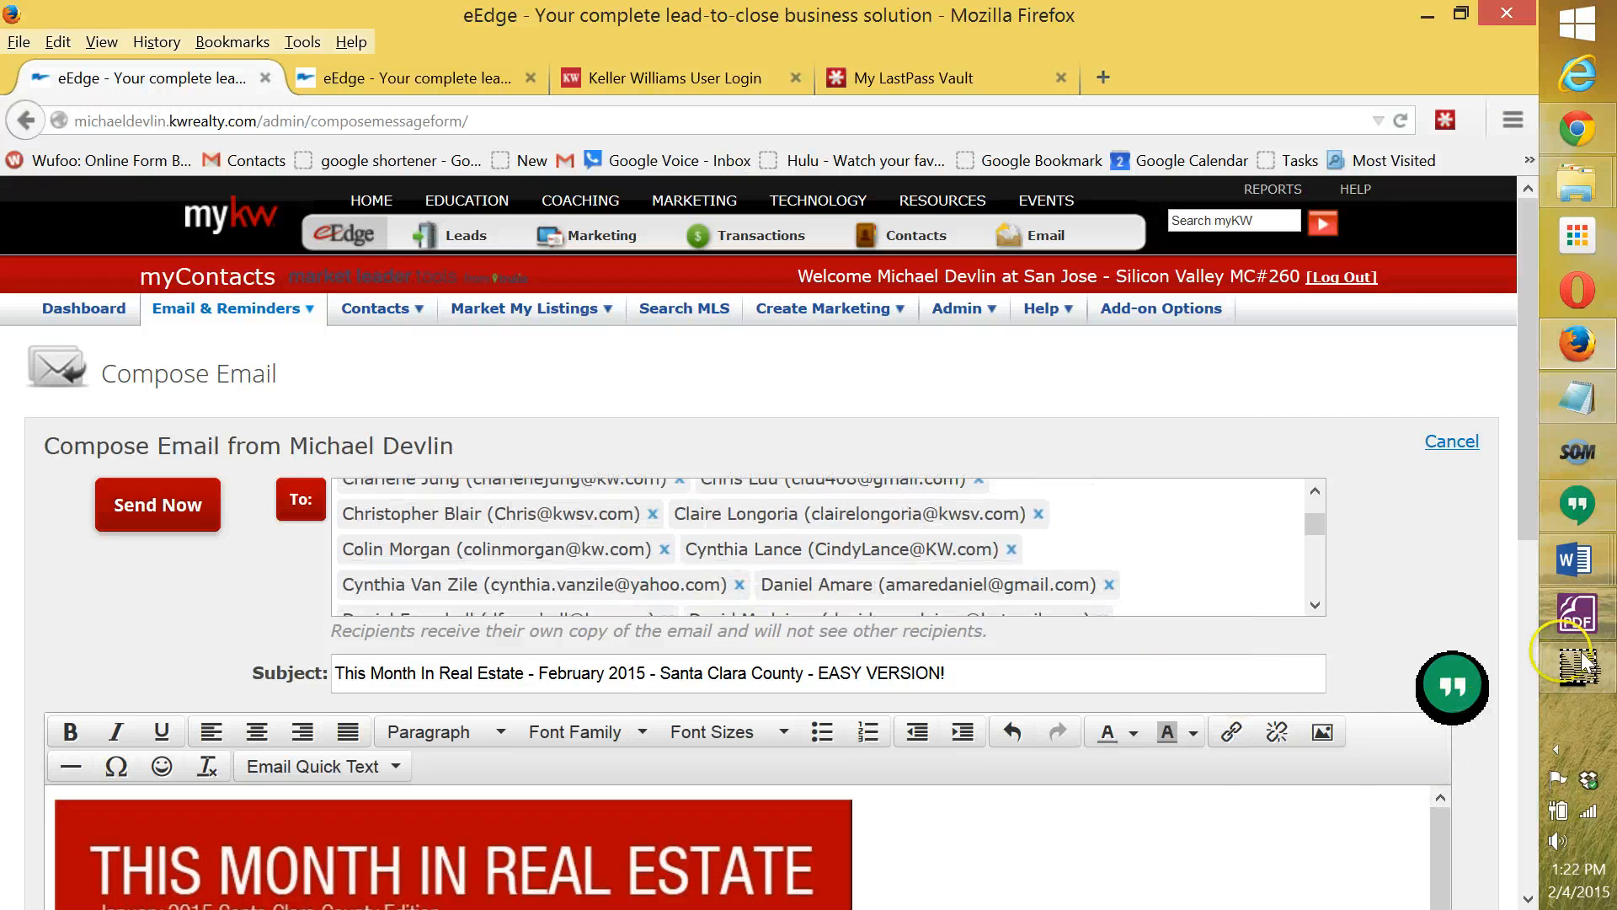
mouse_move(1606, 667)
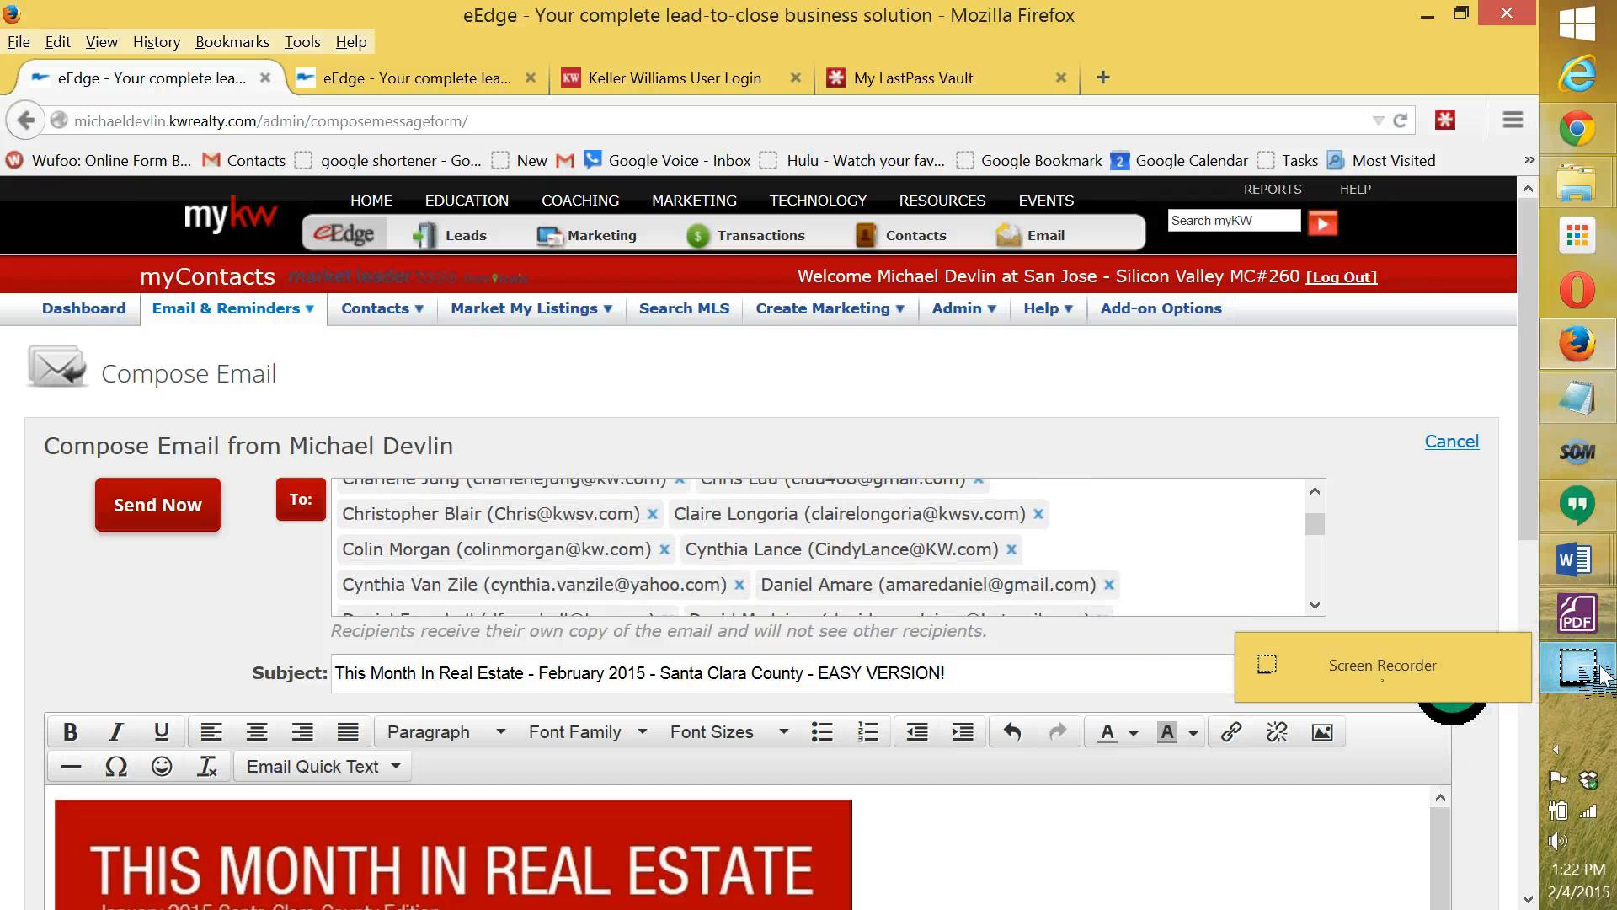